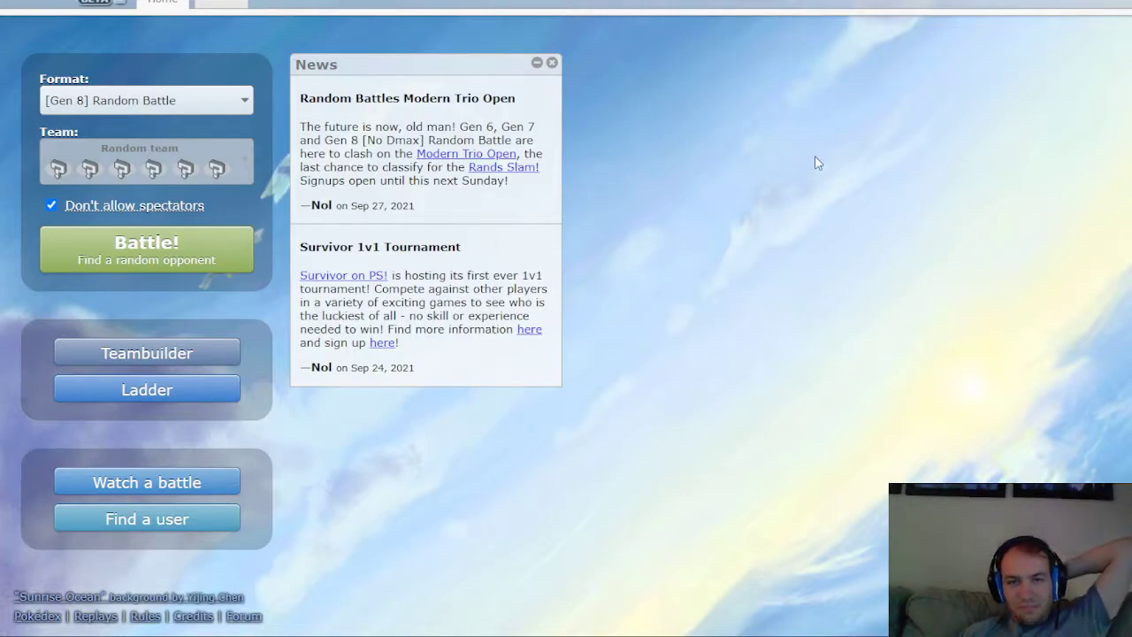
{"action": "mouse_move", "coordinate": [821, 231]}
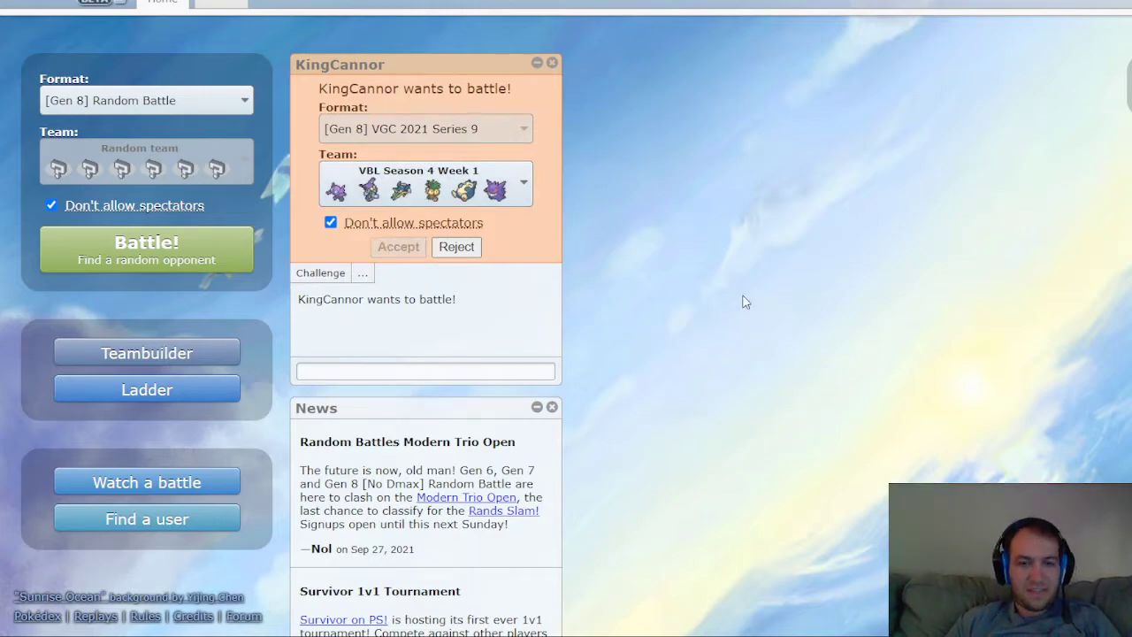
{"action": "left_click", "coordinate": [398, 247]}
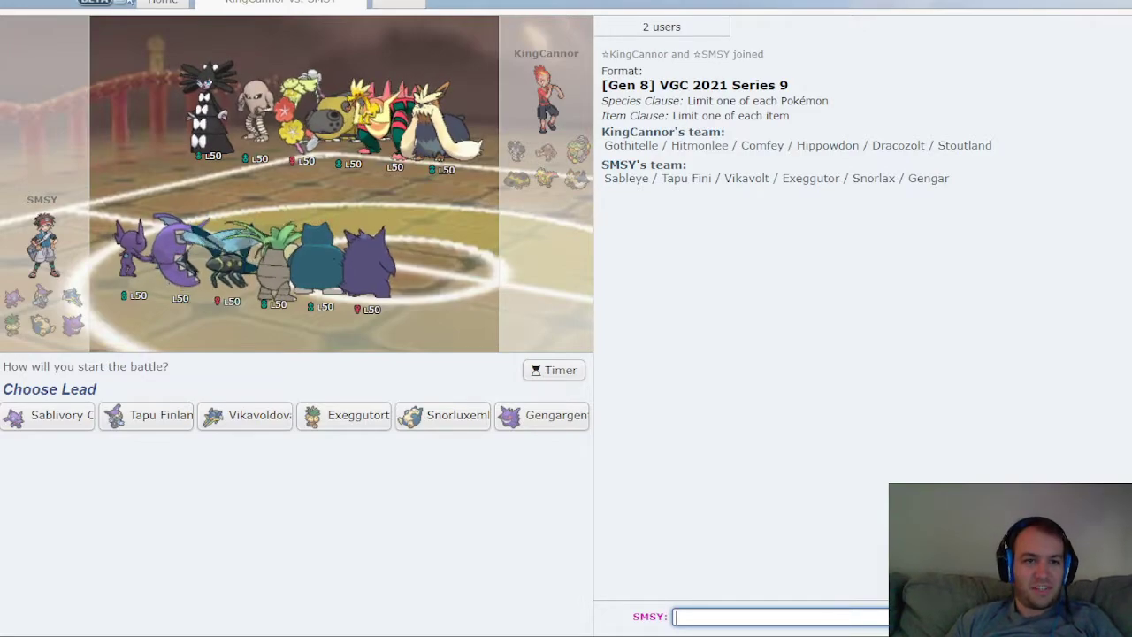
{"action": "left_click", "coordinate": [162, 2]}
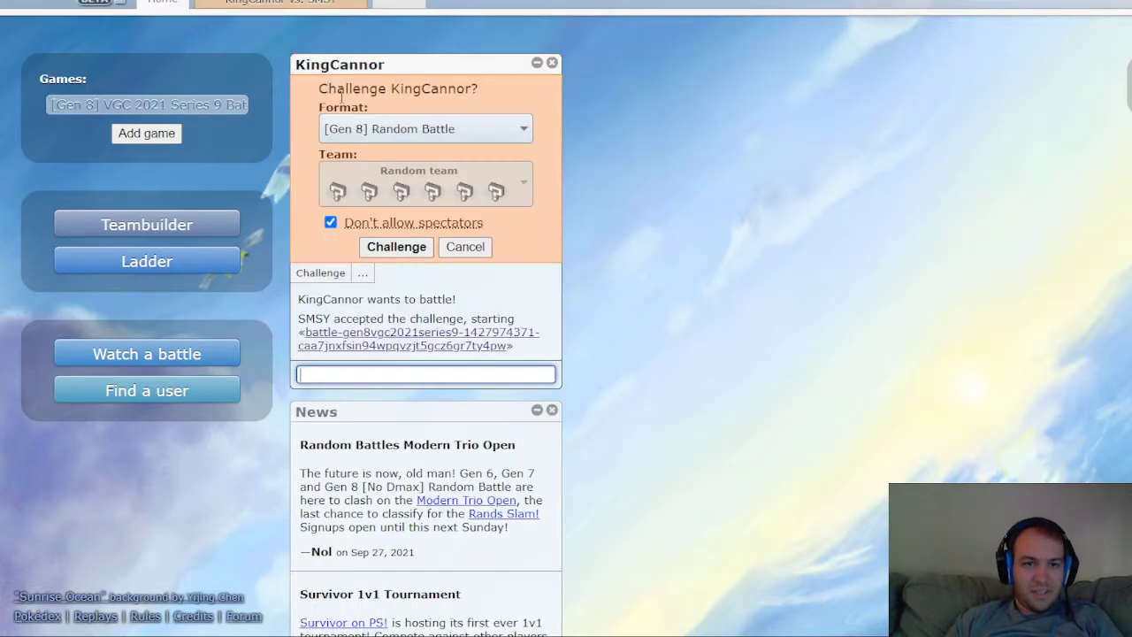
{"action": "left_click", "coordinate": [425, 129]}
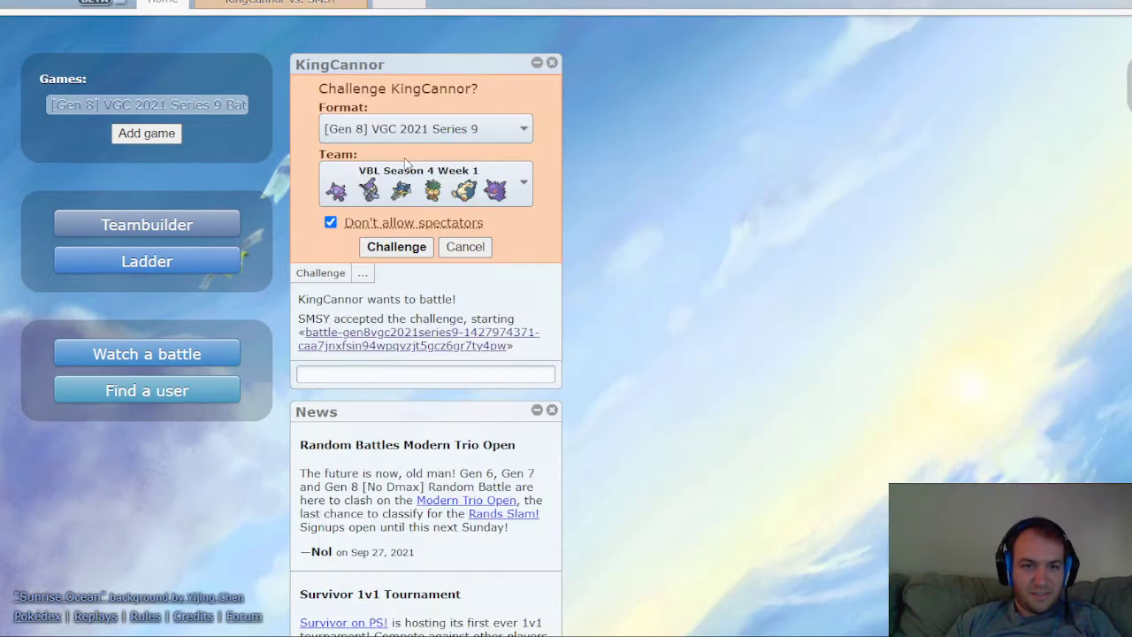
Back in game 1, tell KingCannor in chat that games 2 and 3 are coming.
{"action": "left_click", "coordinate": [397, 247]}
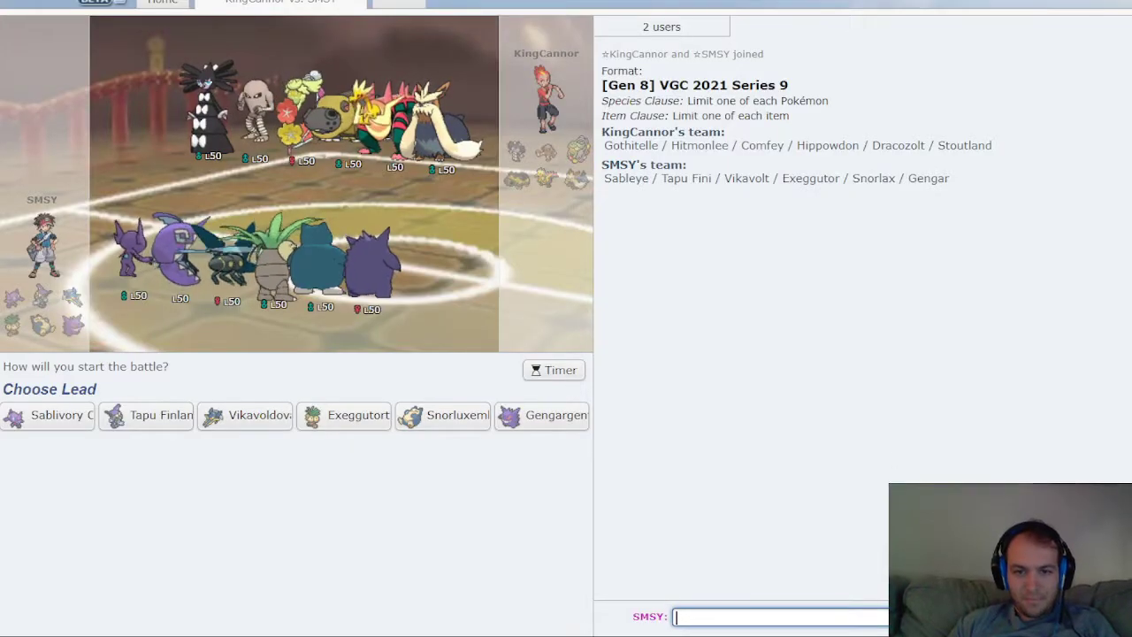
{"action": "type", "text": "sending 2"}
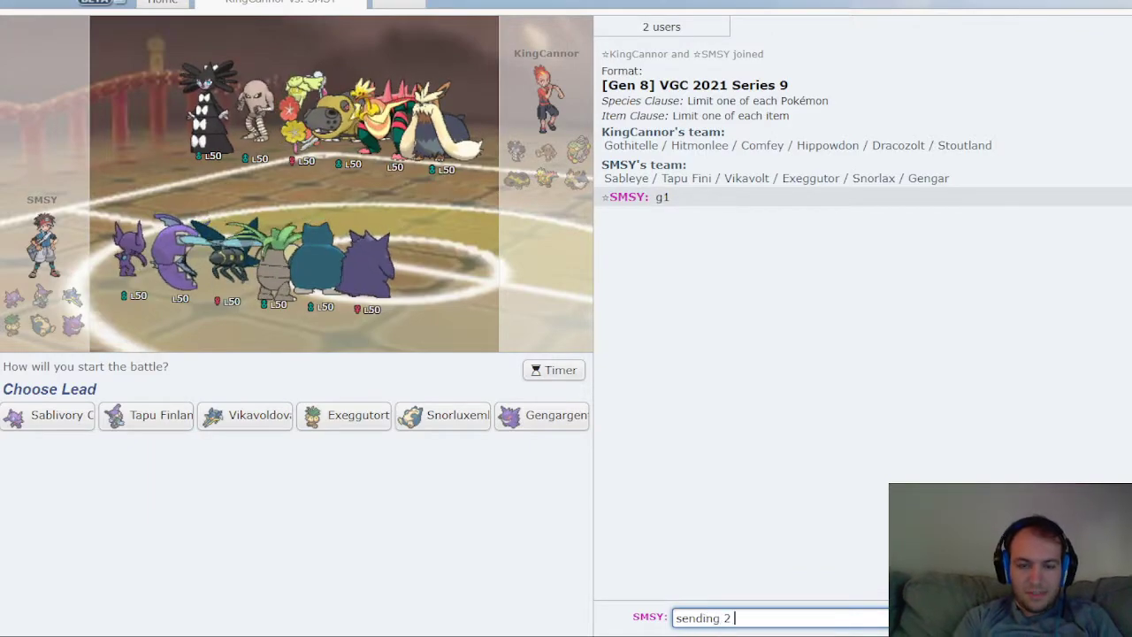
{"action": "key", "text": "Return"}
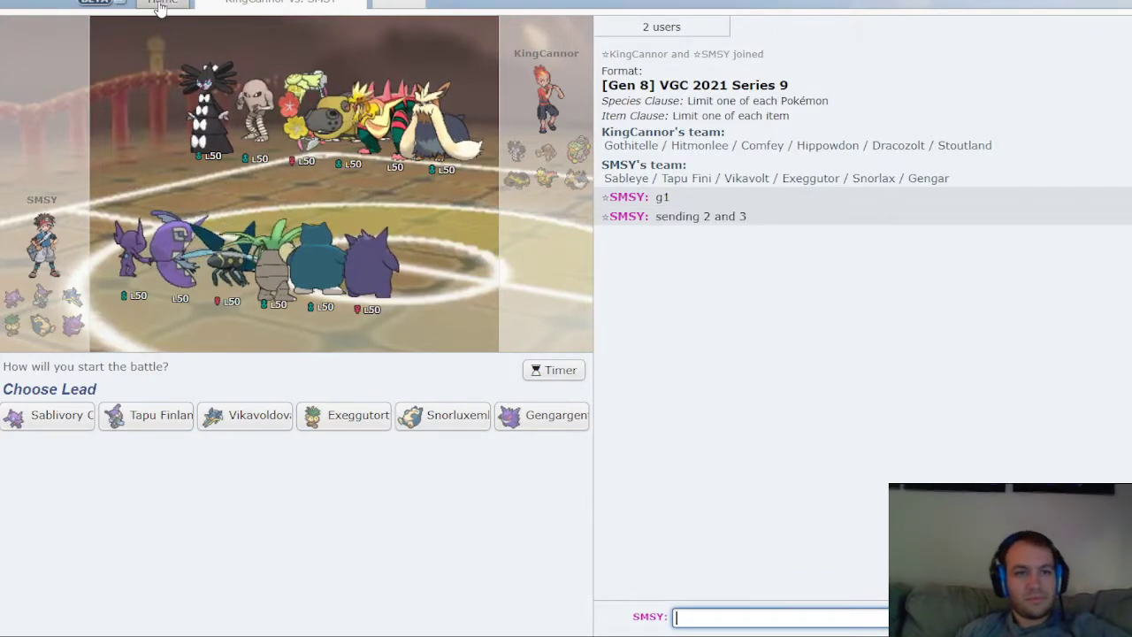
Go to the Home page to challenge KingCannor again.
{"action": "left_click", "coordinate": [162, 3]}
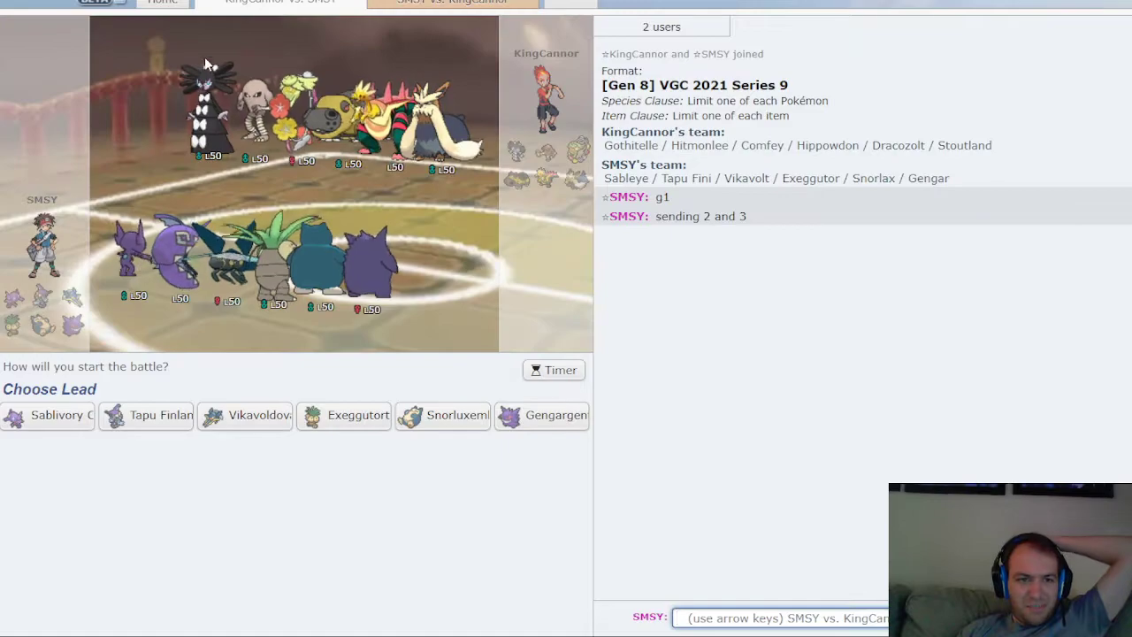
Send KingCannor another challenge from Home, then return to game 1's room.
{"action": "left_click", "coordinate": [162, 4]}
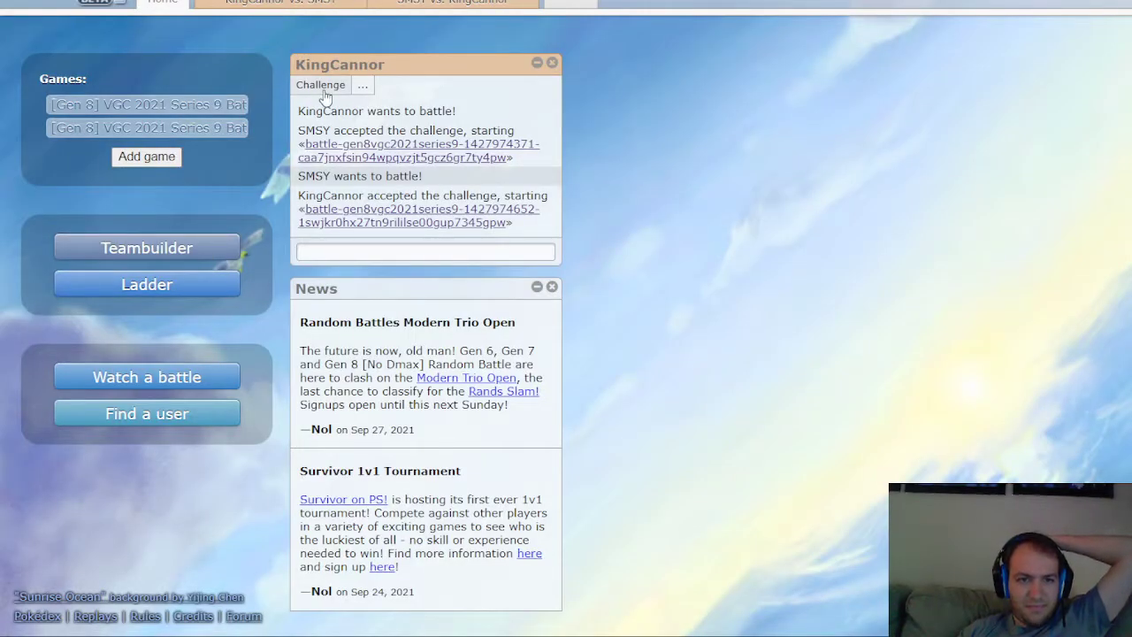
{"action": "left_click", "coordinate": [320, 84]}
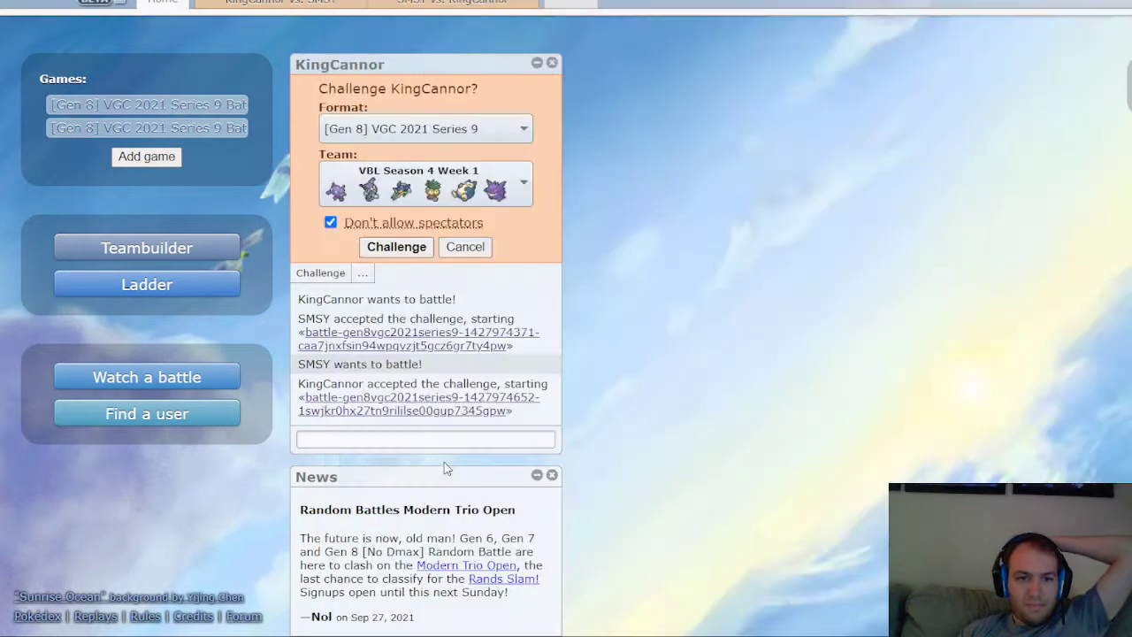
{"action": "left_click", "coordinate": [397, 247]}
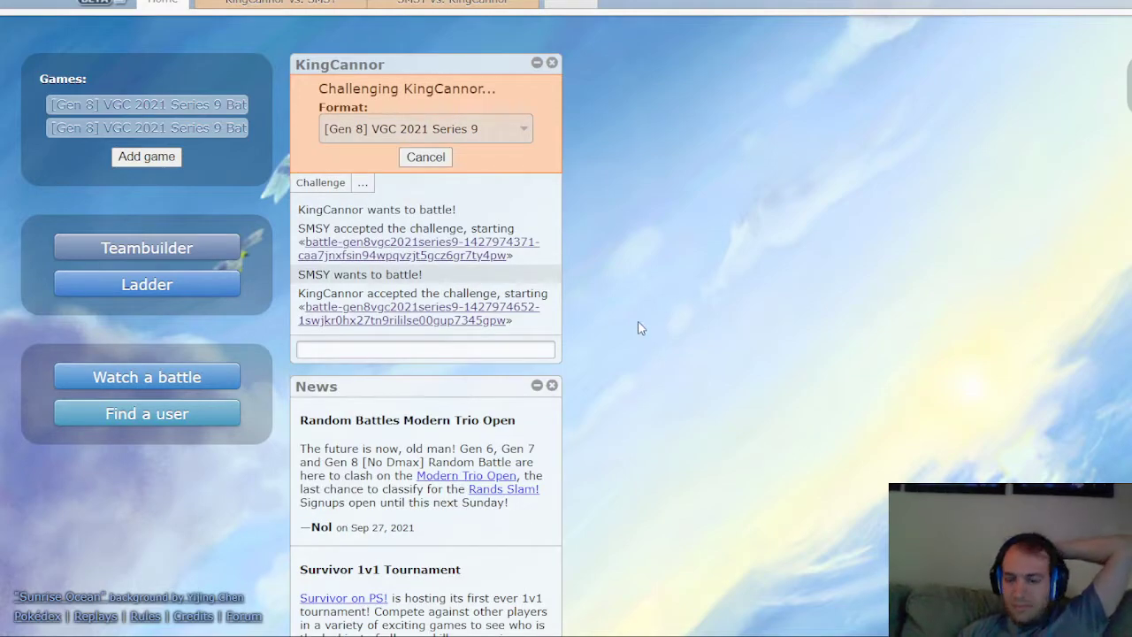
{"action": "left_click", "coordinate": [320, 183]}
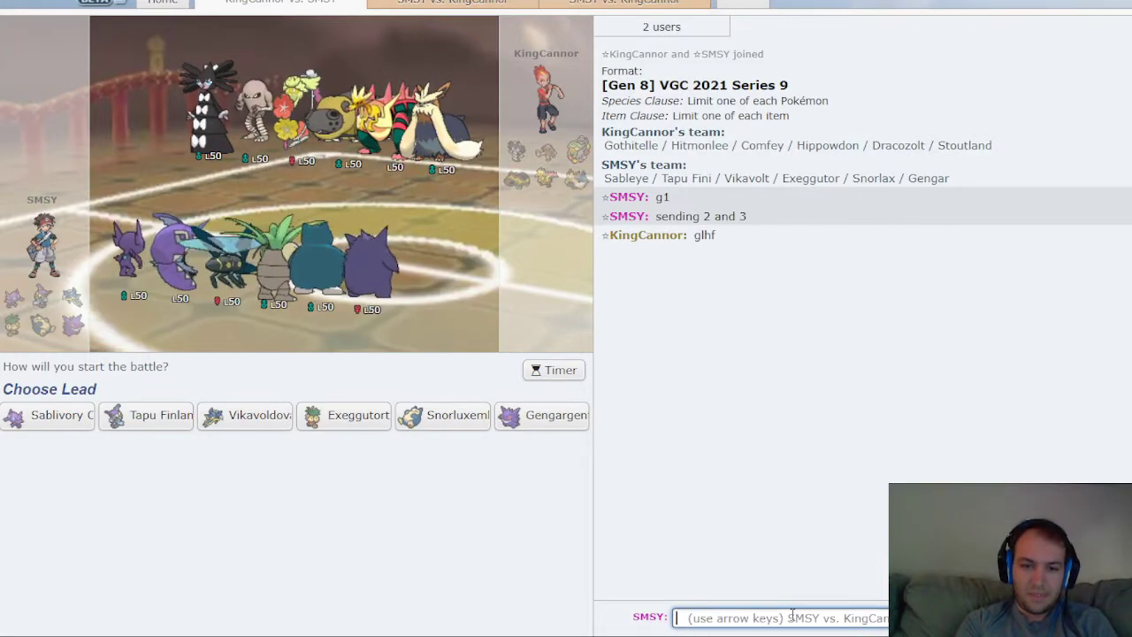
Send 'gl hf', start the timer, and lead Sableye, Snorlax, Gengar, Tapu Fini.
{"action": "key", "text": "Return"}
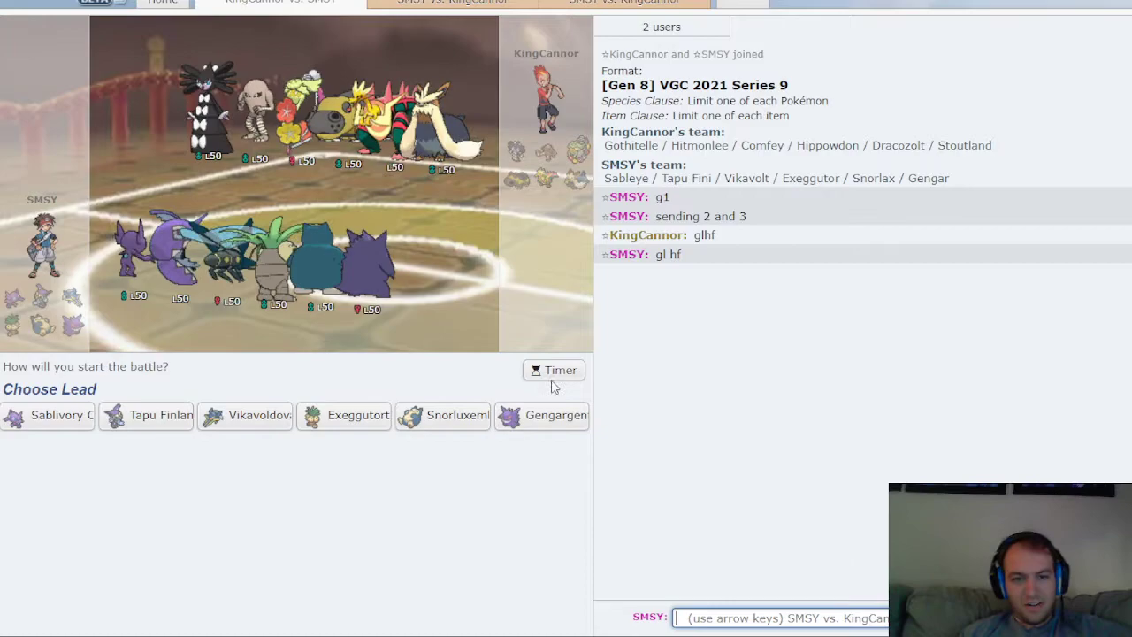
{"action": "left_click", "coordinate": [554, 370]}
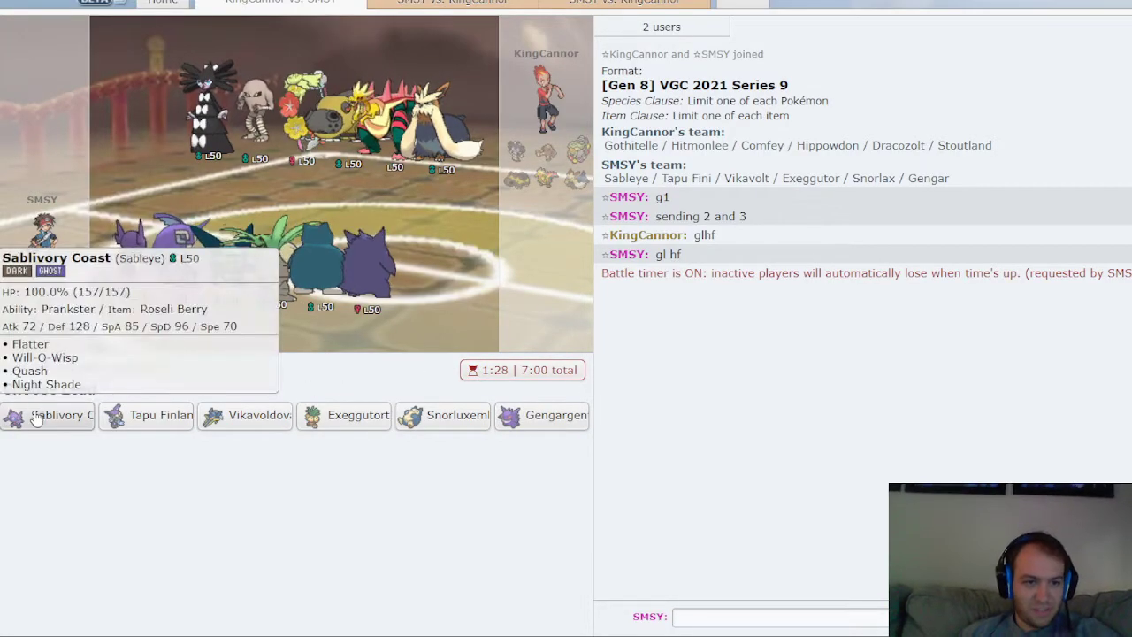
{"action": "left_click", "coordinate": [47, 415]}
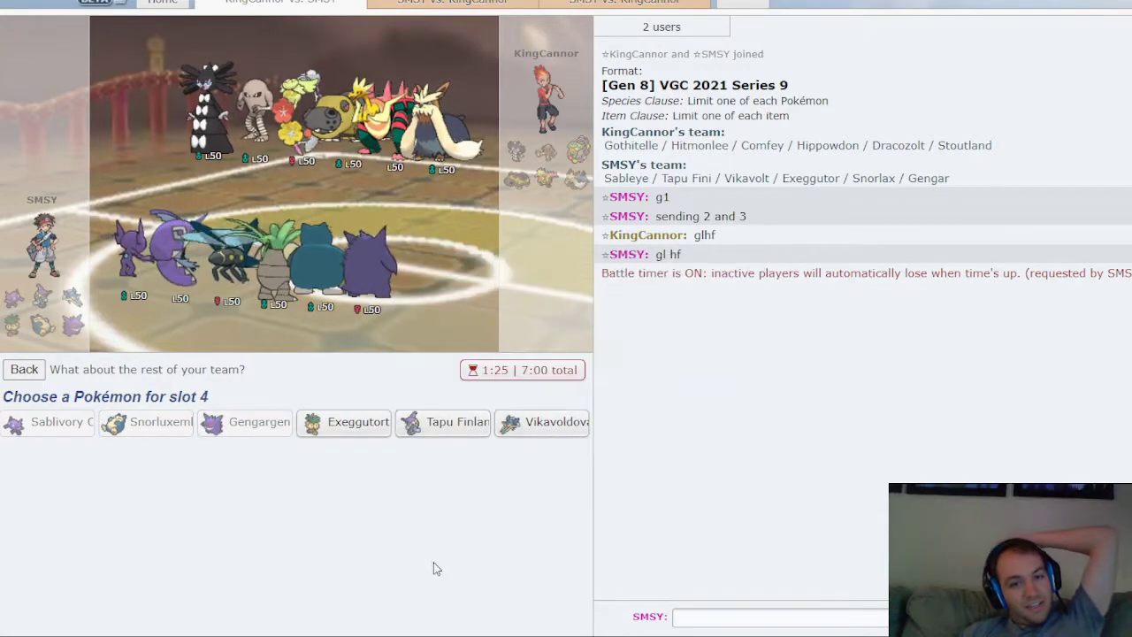
{"action": "mouse_move", "coordinate": [398, 541]}
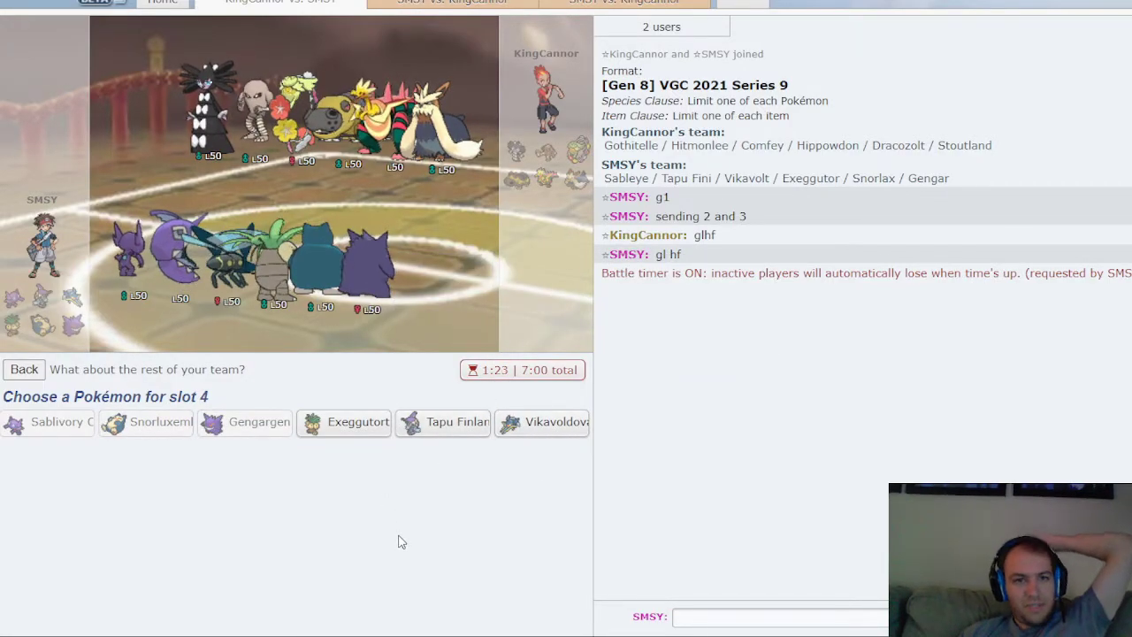
{"action": "mouse_move", "coordinate": [557, 429]}
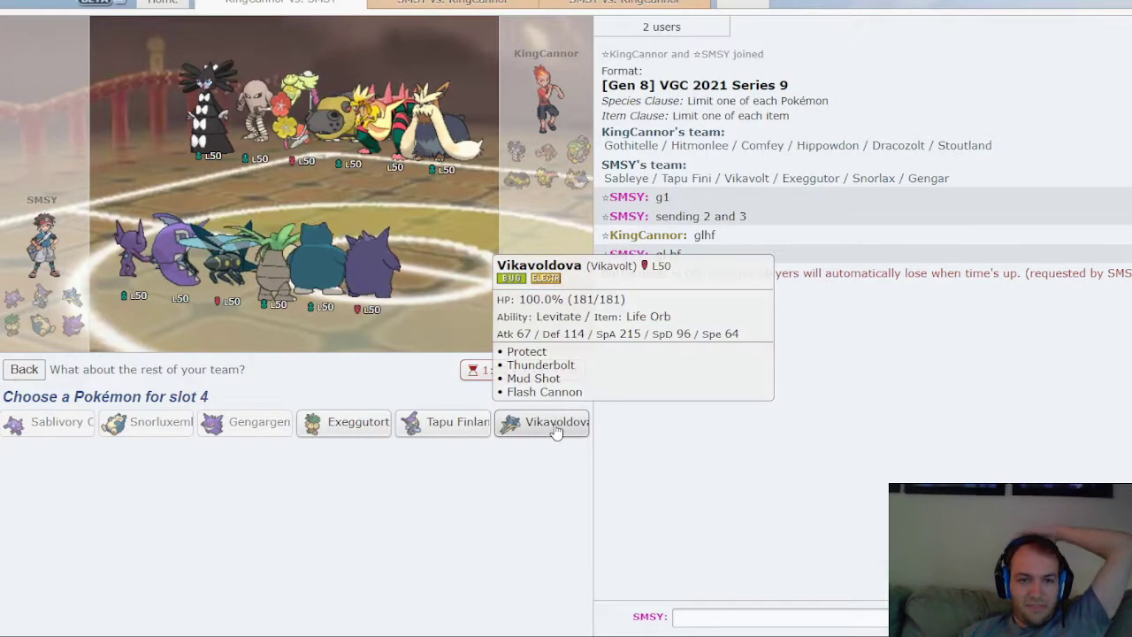
{"action": "left_click", "coordinate": [542, 421]}
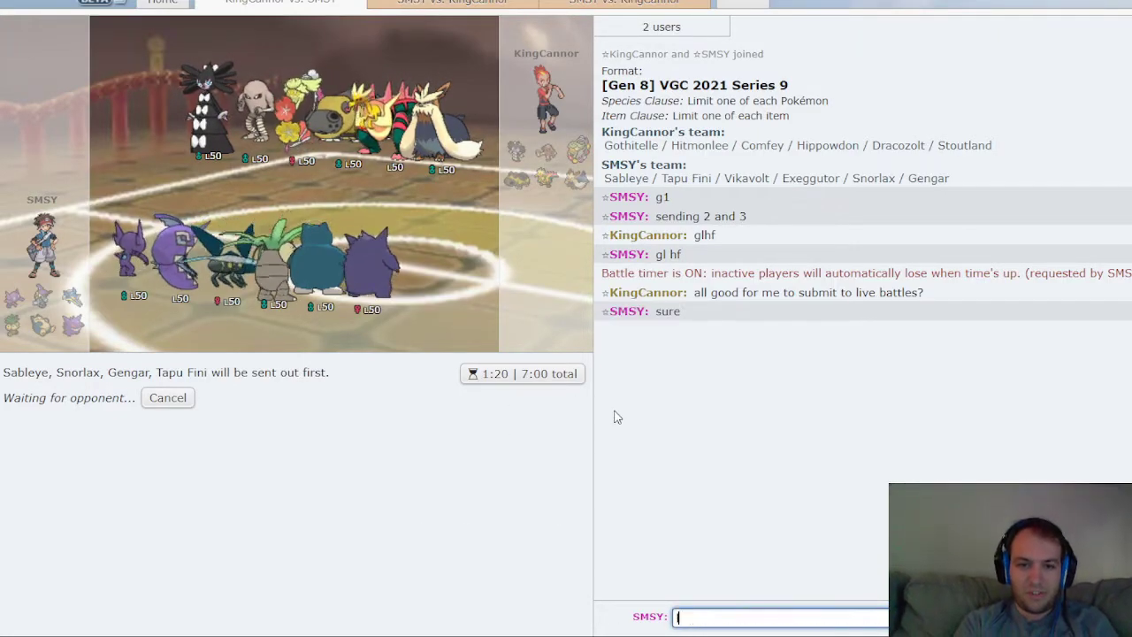
Post 'let me pause time', stop the battle timer, then restart it.
{"action": "type", "text": "let me pause time"}
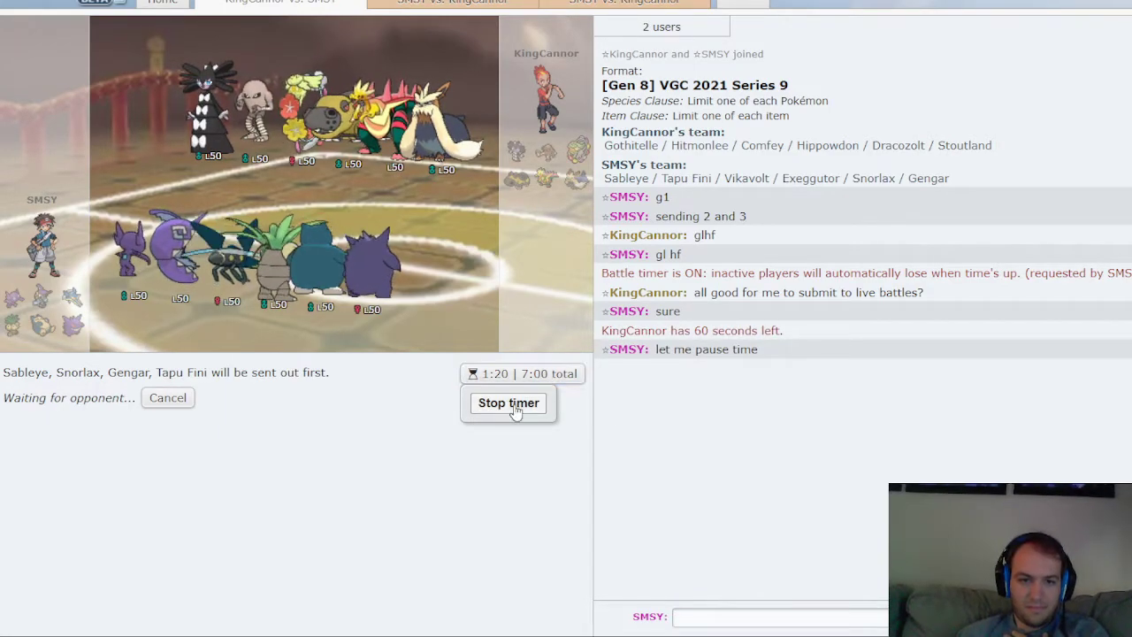
{"action": "left_click", "coordinate": [508, 402]}
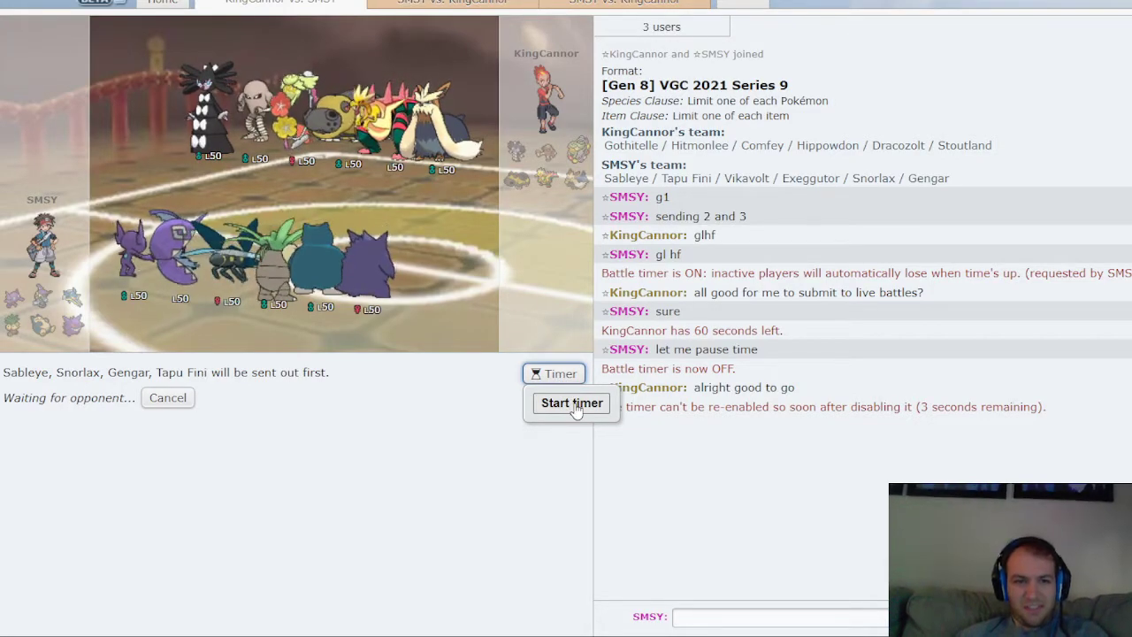
{"action": "left_click", "coordinate": [572, 403]}
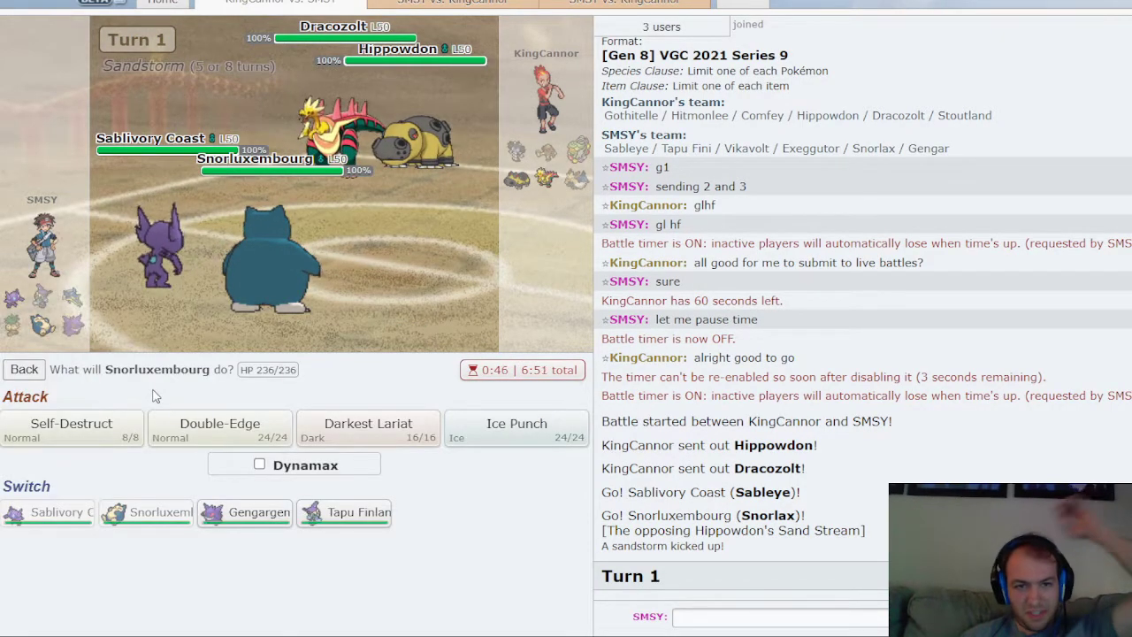
{"action": "mouse_move", "coordinate": [71, 429]}
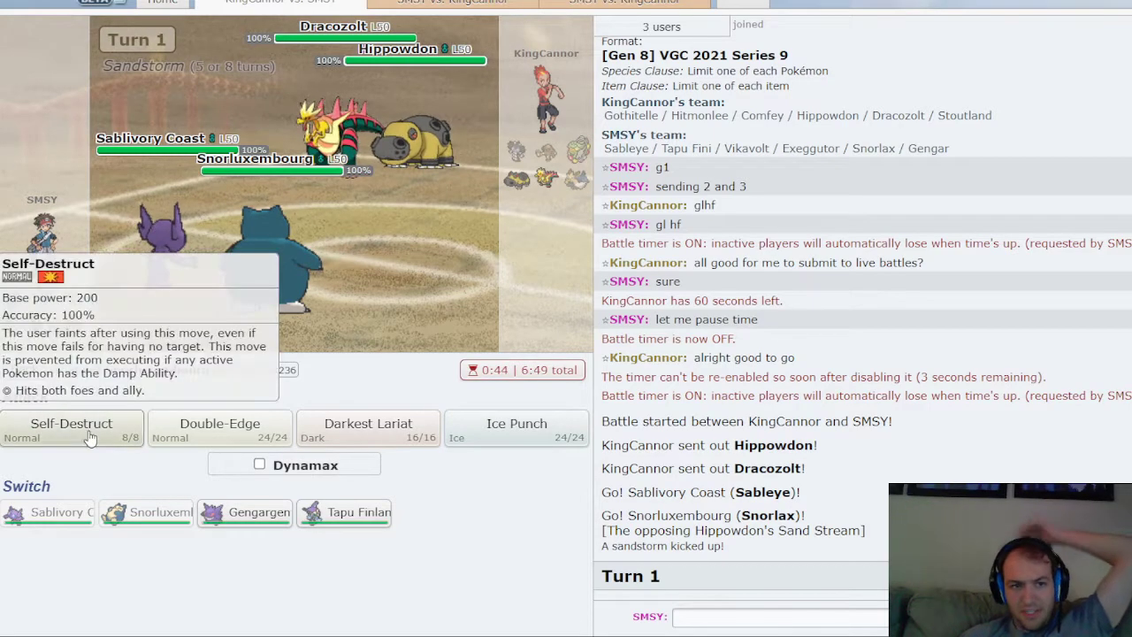
Self-Destruct with Snorlax, bring in Tapu Fini, then Dynamax it and pick Sableye's Flatter.
{"action": "left_click", "coordinate": [71, 429]}
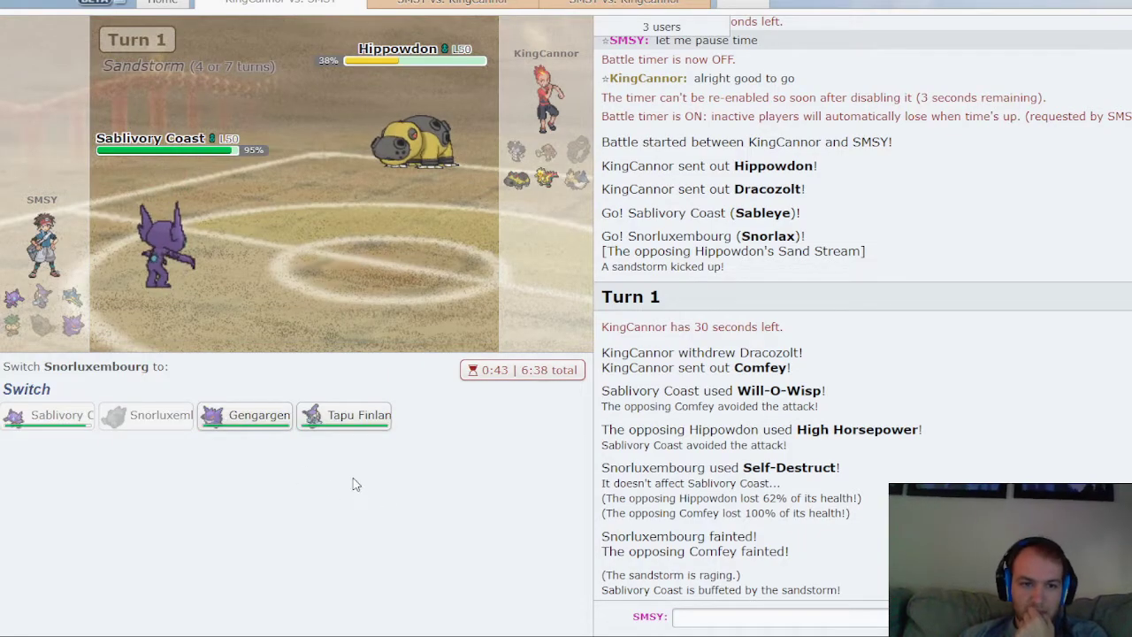
{"action": "mouse_move", "coordinate": [363, 421]}
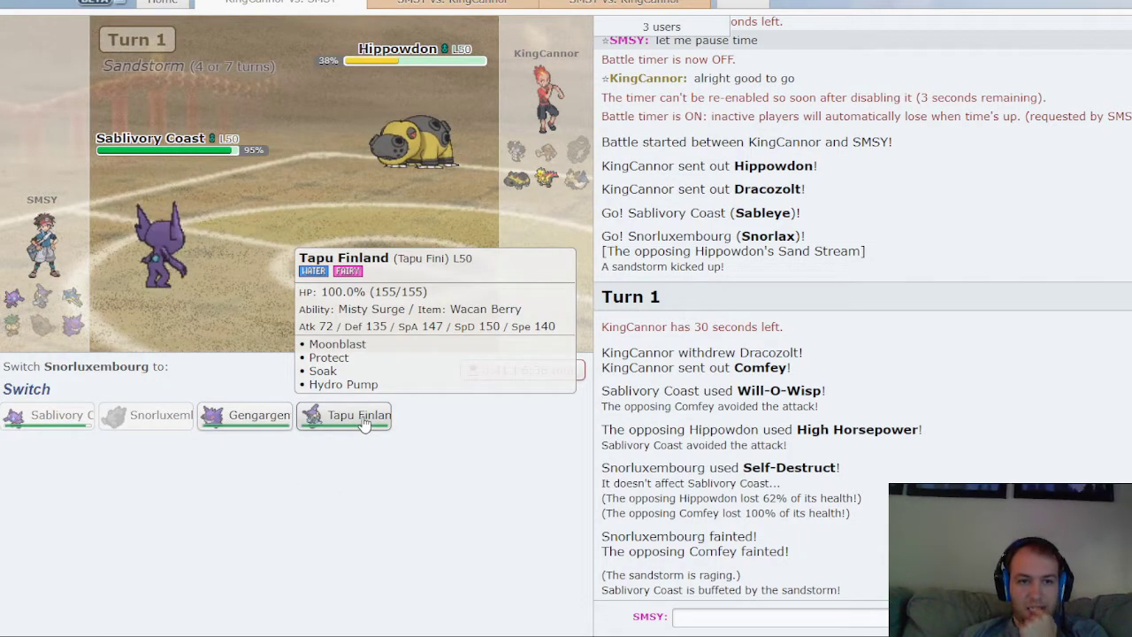
{"action": "left_click", "coordinate": [344, 415]}
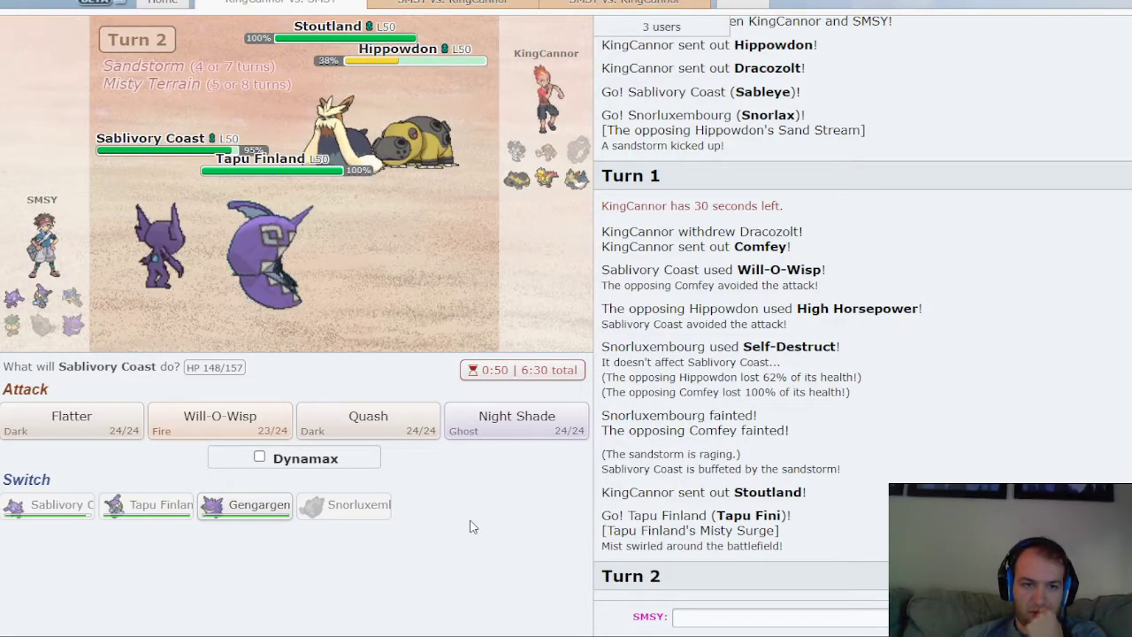
{"action": "mouse_move", "coordinate": [44, 430]}
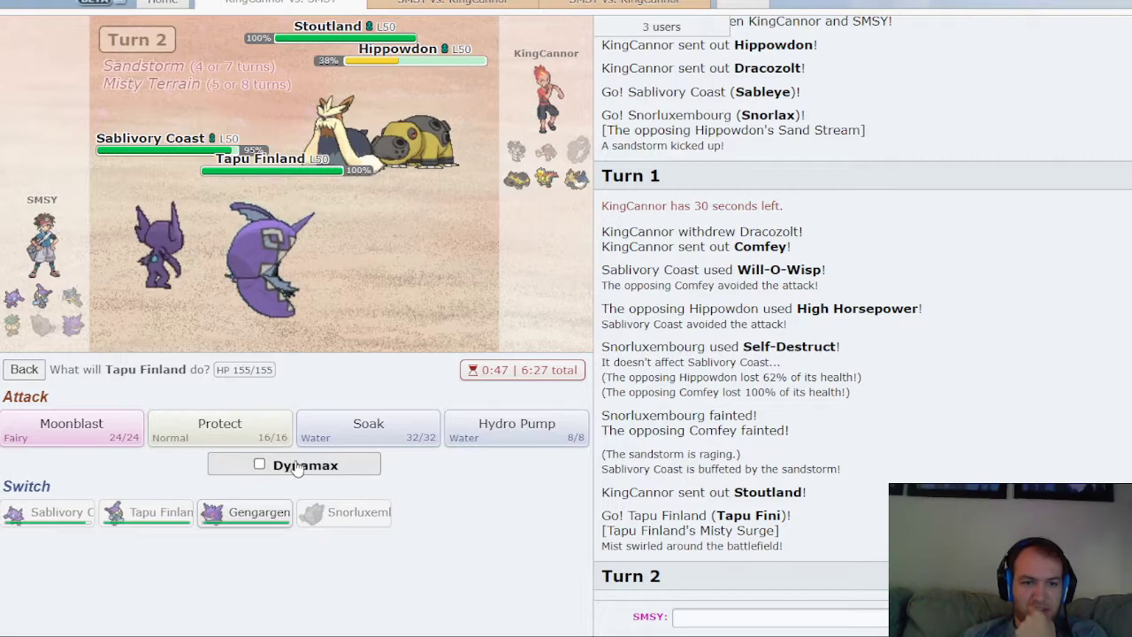
{"action": "left_click", "coordinate": [259, 464]}
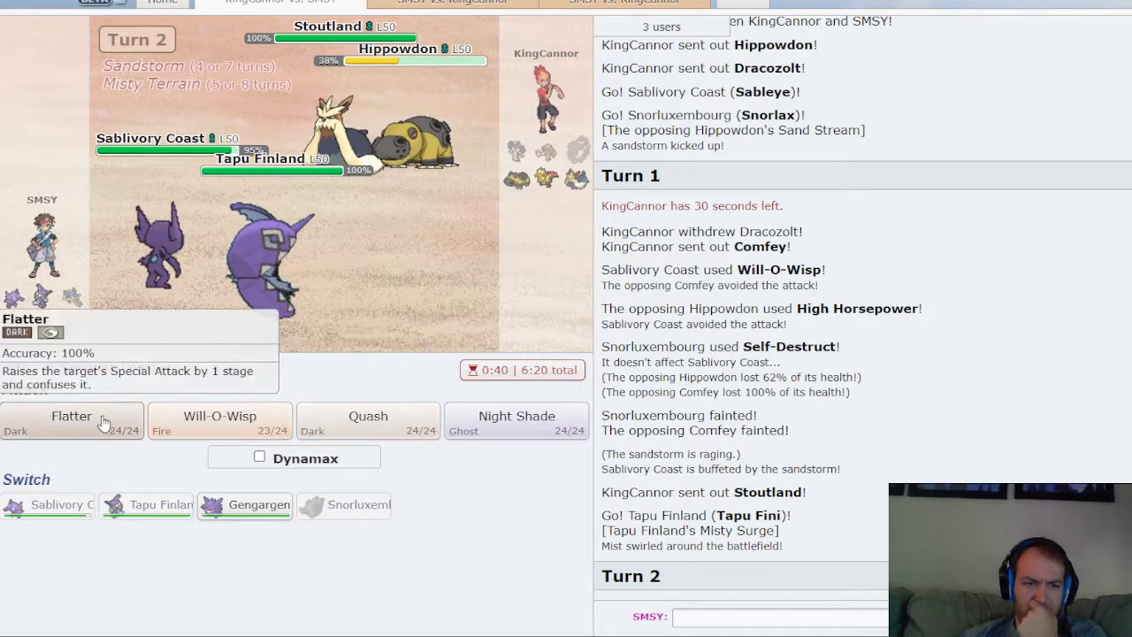
{"action": "left_click", "coordinate": [259, 464]}
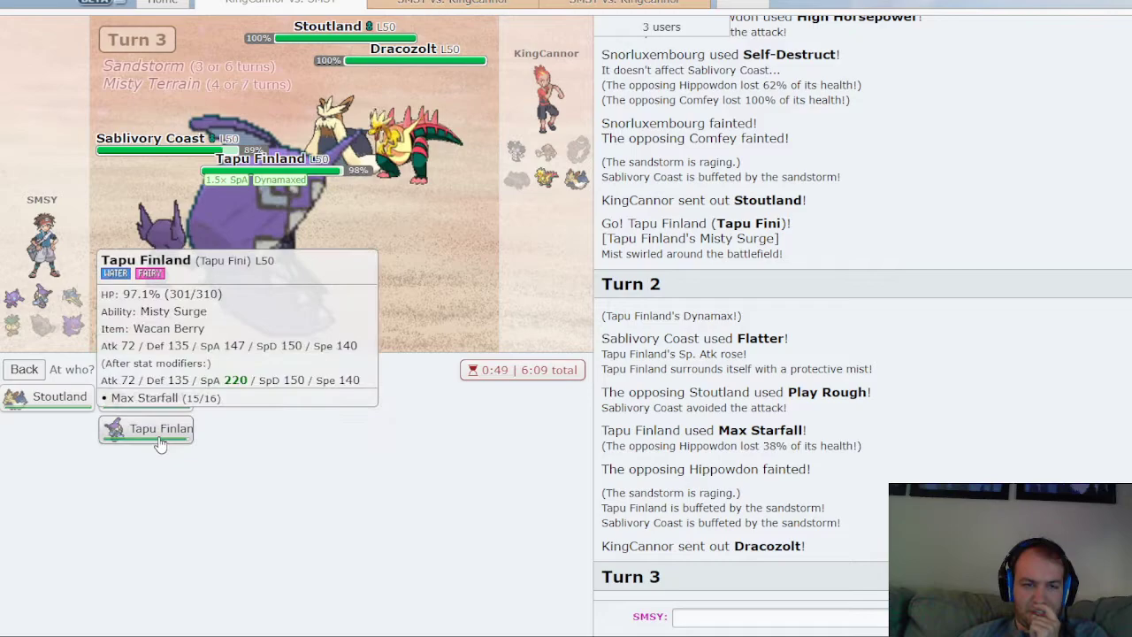
Aim Sableye's Flatter at Tapu Finland on two consecutive turns.
{"action": "left_click", "coordinate": [145, 429]}
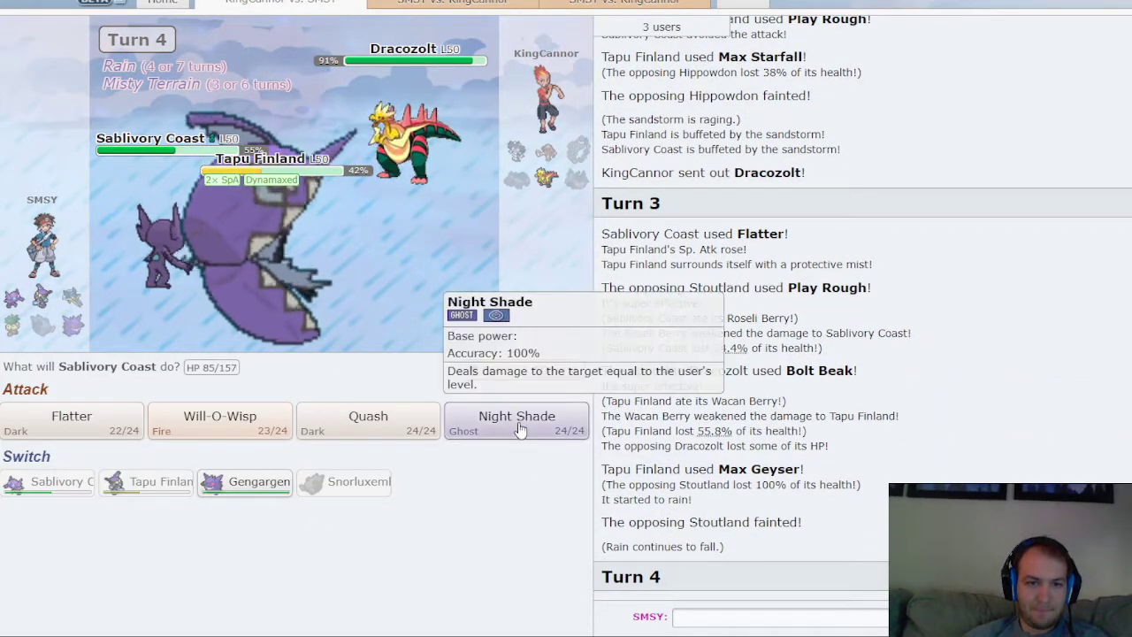
{"action": "mouse_move", "coordinate": [71, 434]}
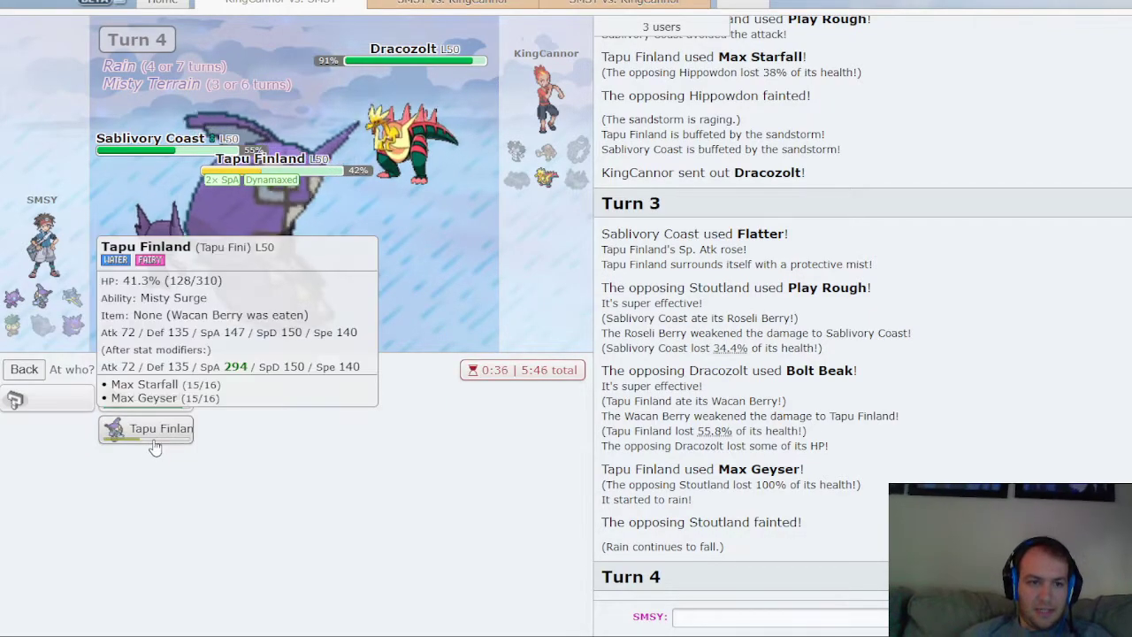
{"action": "left_click", "coordinate": [146, 429]}
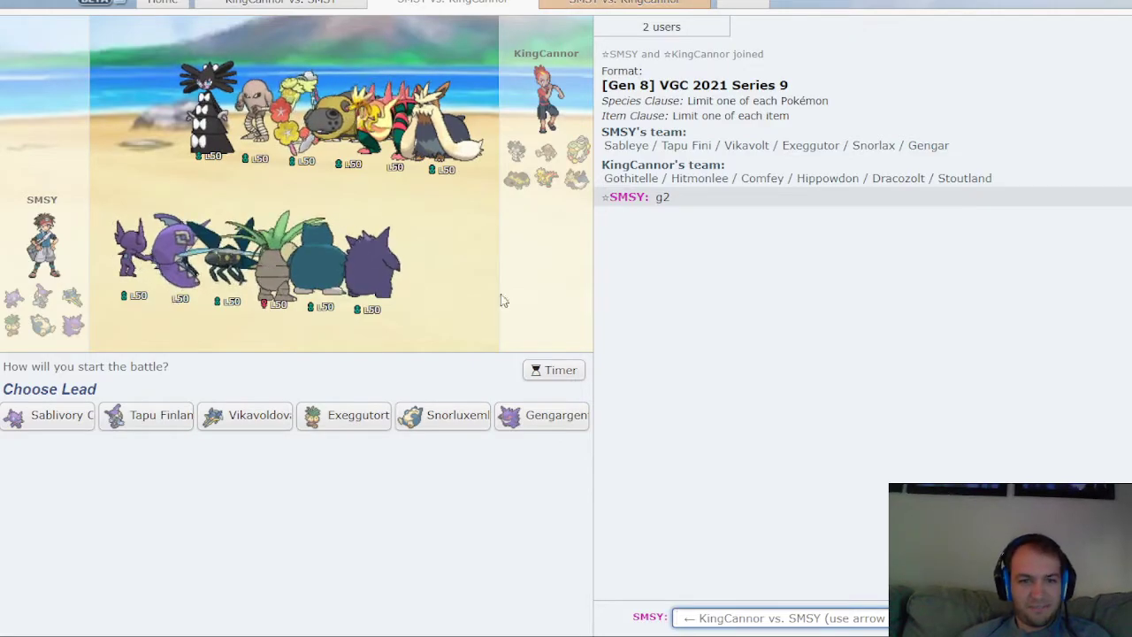
Post 'gl hf, let me know when ready for time' in game 2's chat.
{"action": "type", "text": "g1"}
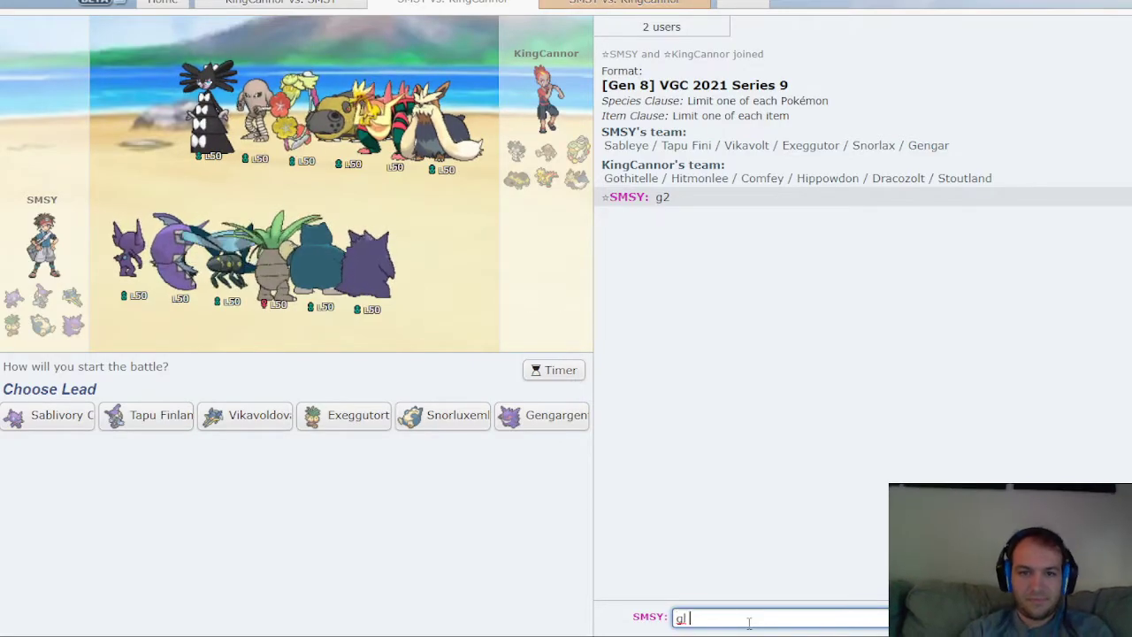
{"action": "type", "text": "hf, let me know"}
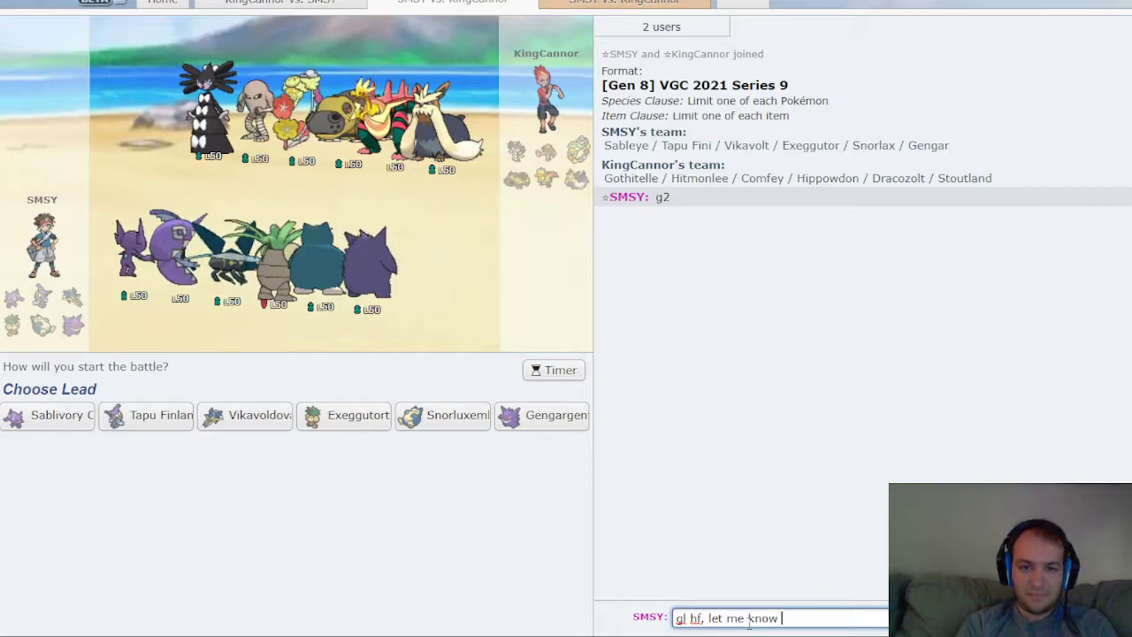
{"action": "type", "text": "when ready for t"}
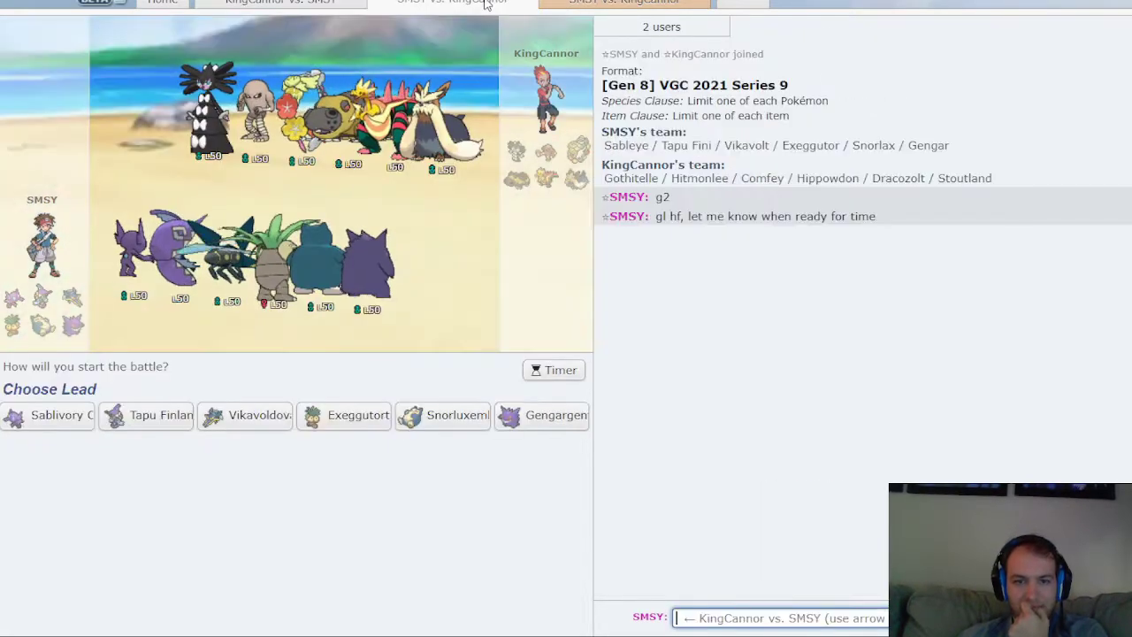
{"action": "mouse_move", "coordinate": [902, 455]}
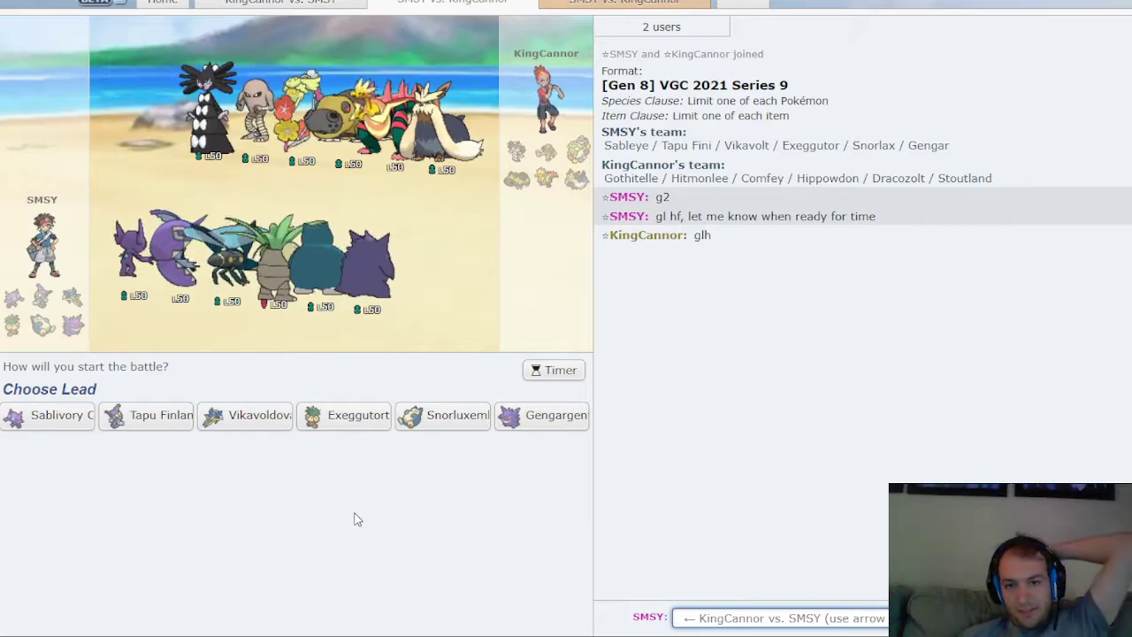
{"action": "mouse_move", "coordinate": [690, 403]}
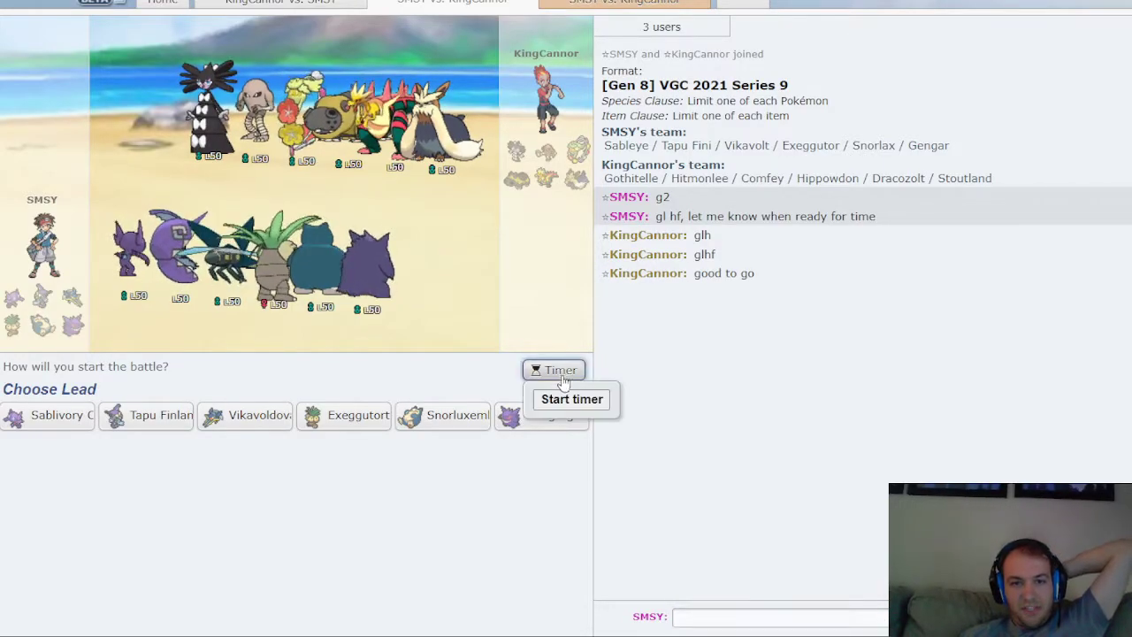
Start game 2's battle timer and lock in Sableye, Tapu Fini, Snorlax, Gengar.
{"action": "left_click", "coordinate": [571, 399]}
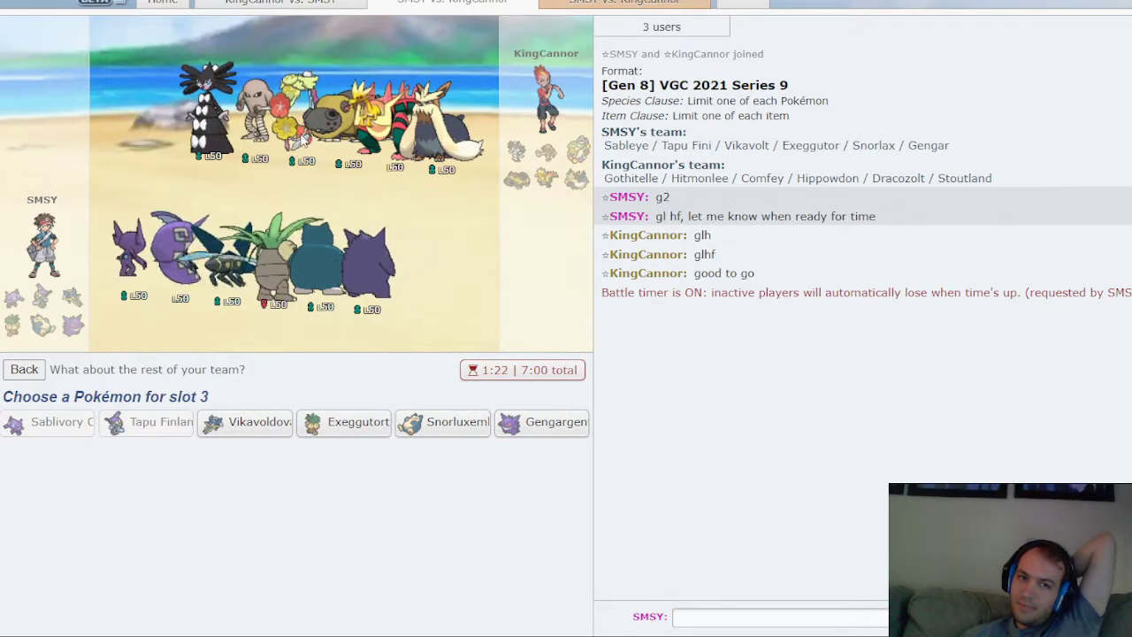
{"action": "mouse_move", "coordinate": [442, 421]}
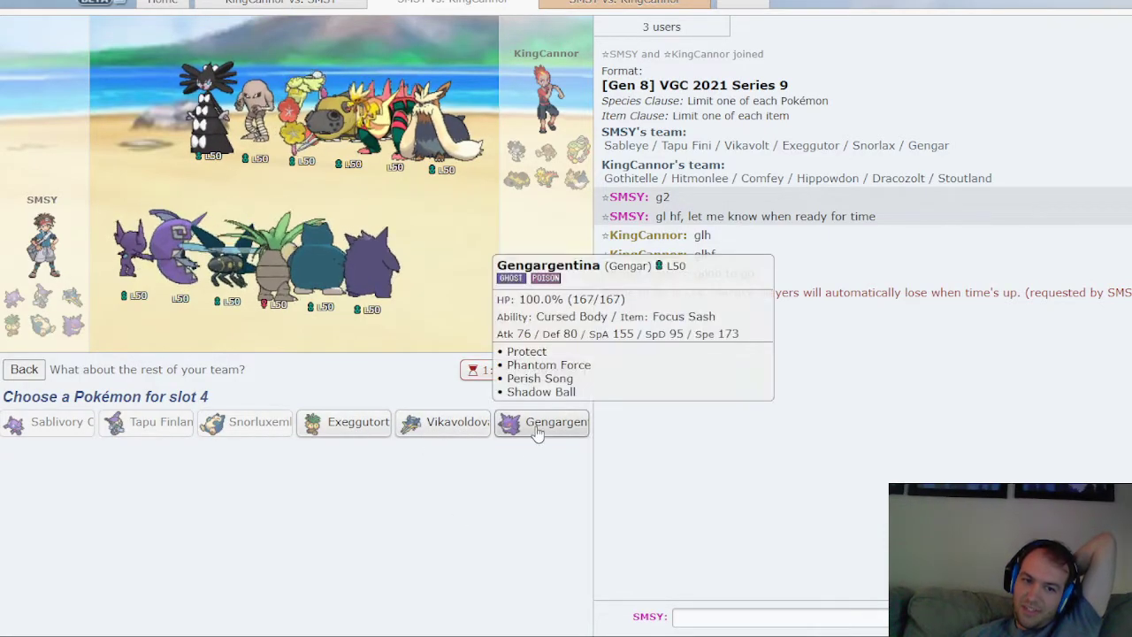
{"action": "left_click", "coordinate": [542, 422]}
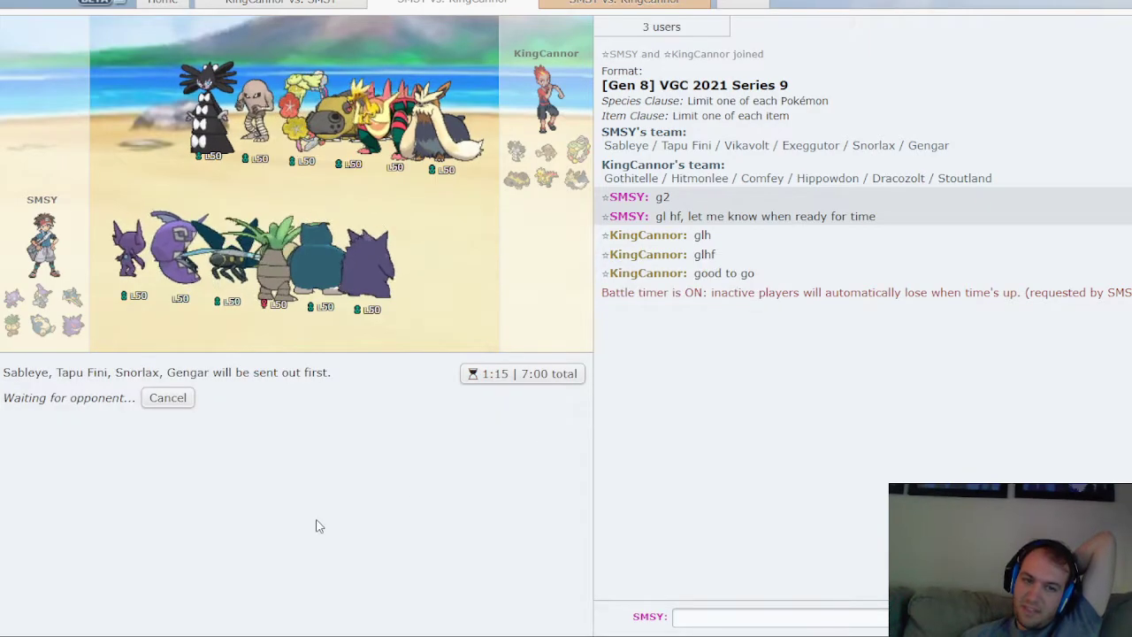
{"action": "mouse_move", "coordinate": [310, 475]}
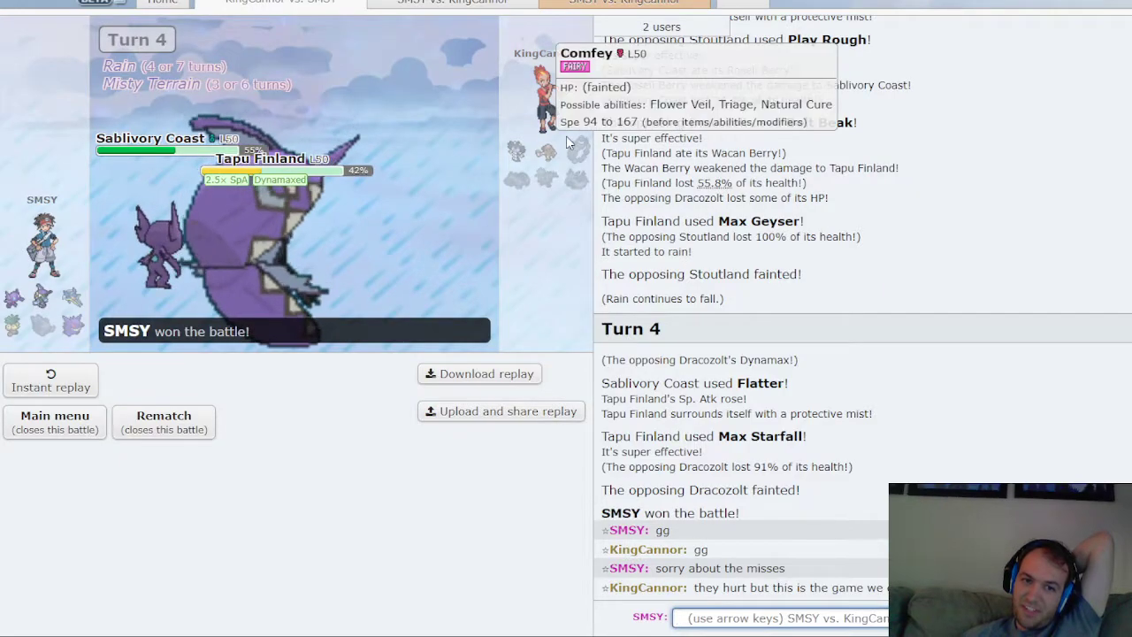
{"action": "mouse_move", "coordinate": [558, 181]}
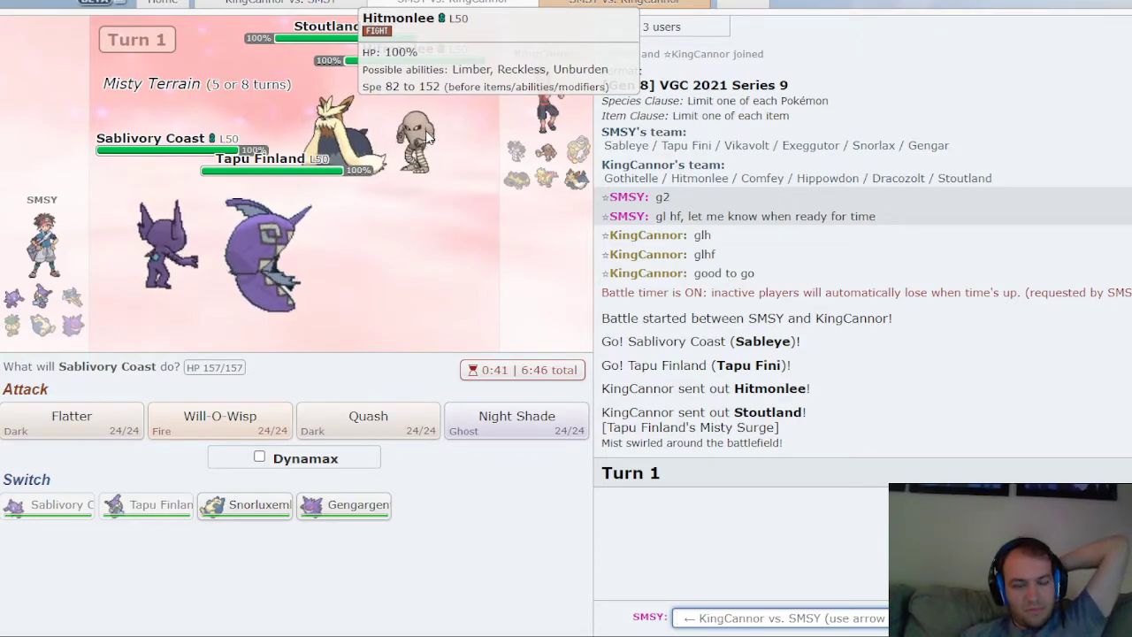
{"action": "mouse_move", "coordinate": [70, 420]}
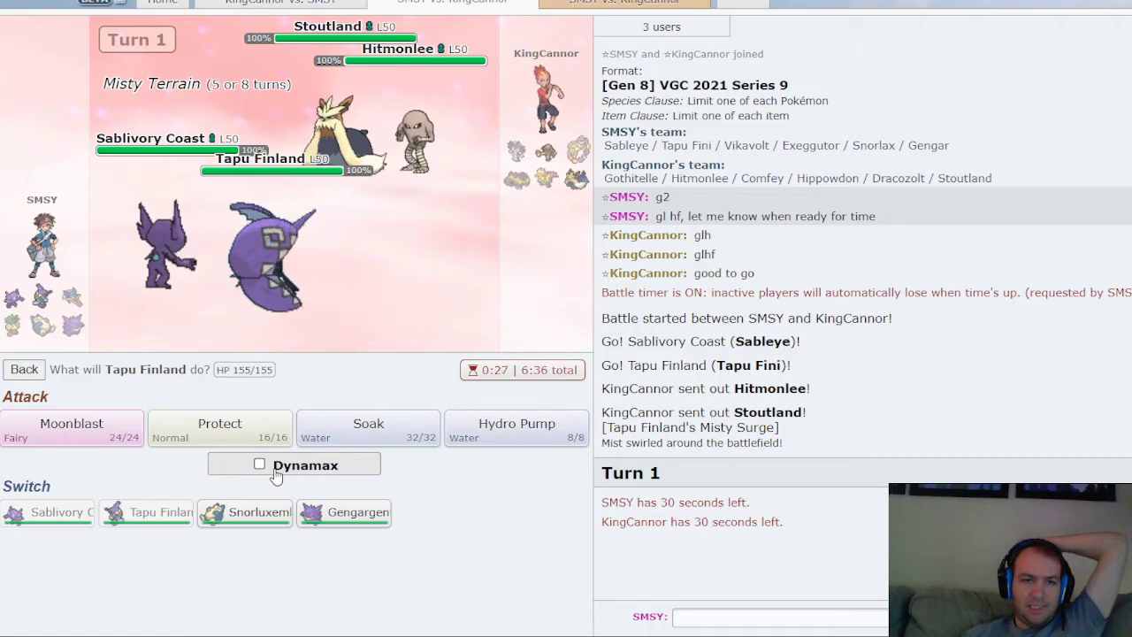
Dynamax Tapu Finland and choose Max Geyser for game 2's turn 1.
{"action": "left_click", "coordinate": [259, 464]}
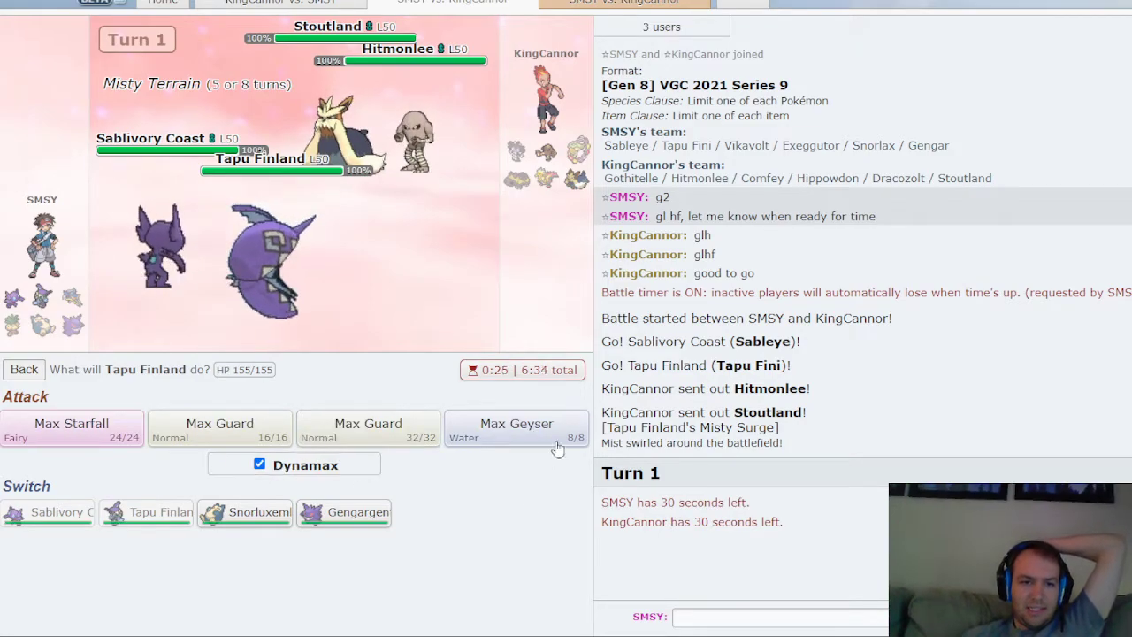
{"action": "left_click", "coordinate": [517, 429]}
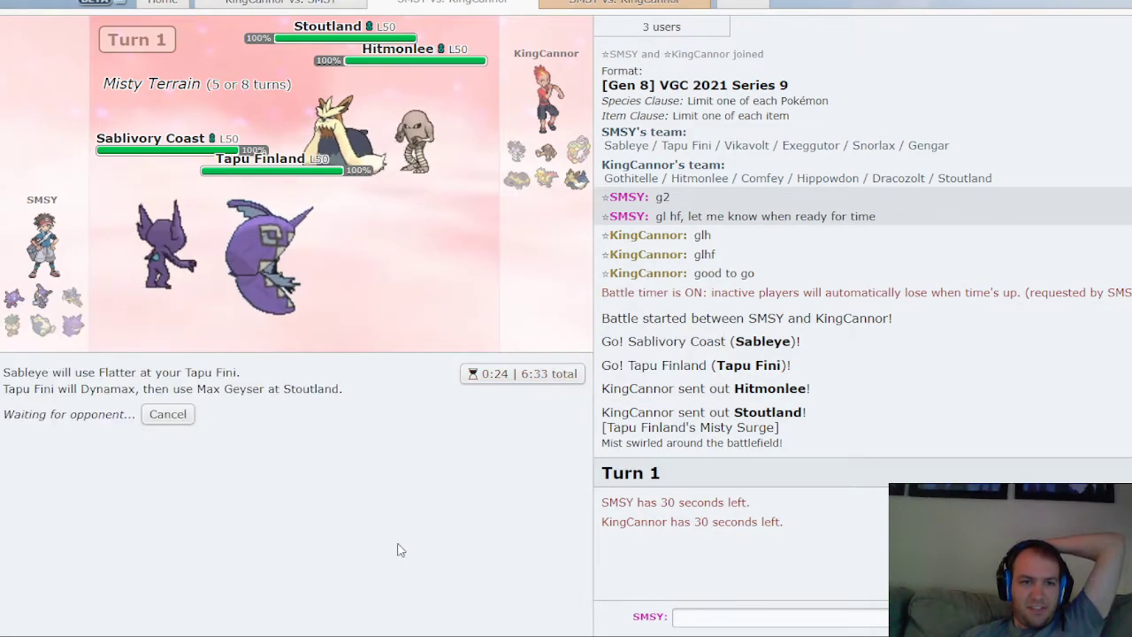
{"action": "mouse_move", "coordinate": [447, 557]}
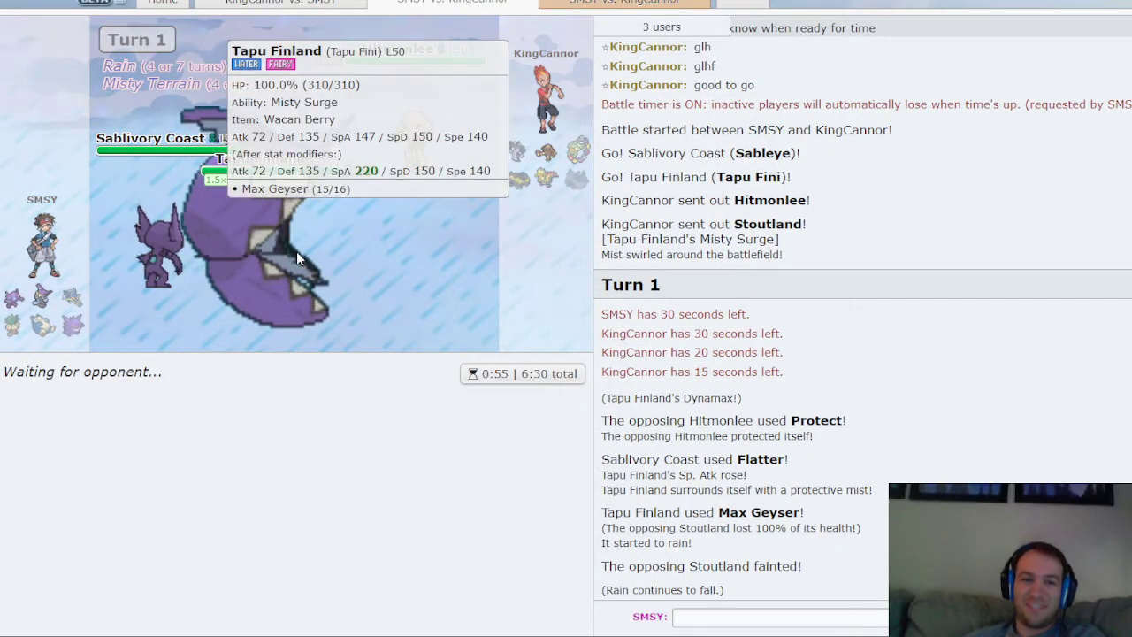
{"action": "mouse_move", "coordinate": [585, 188]}
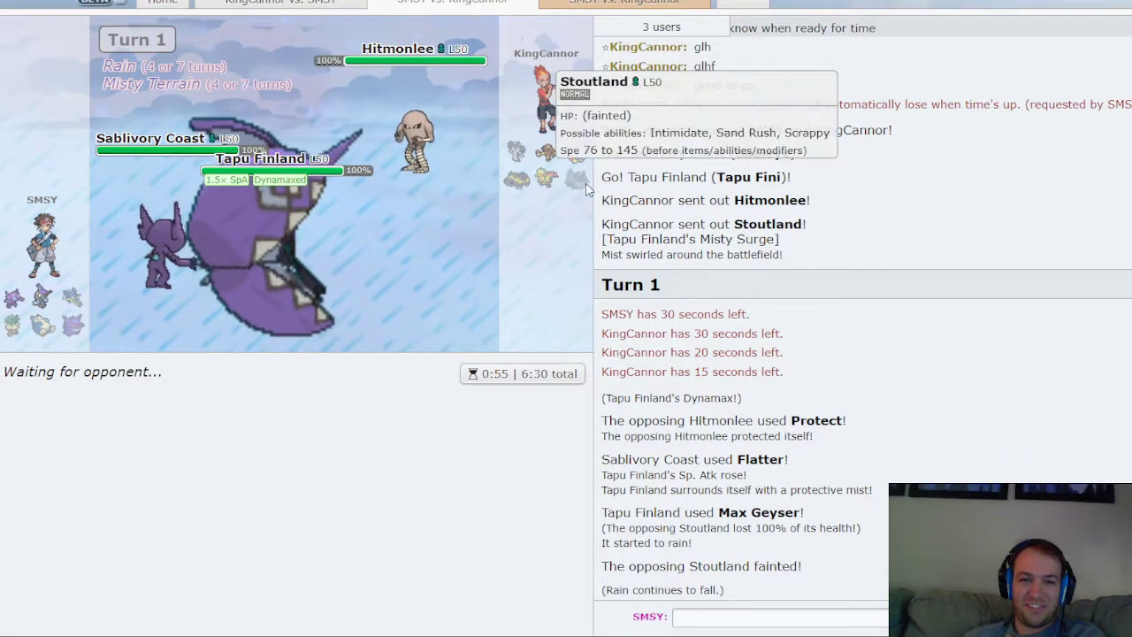
{"action": "mouse_move", "coordinate": [502, 447]}
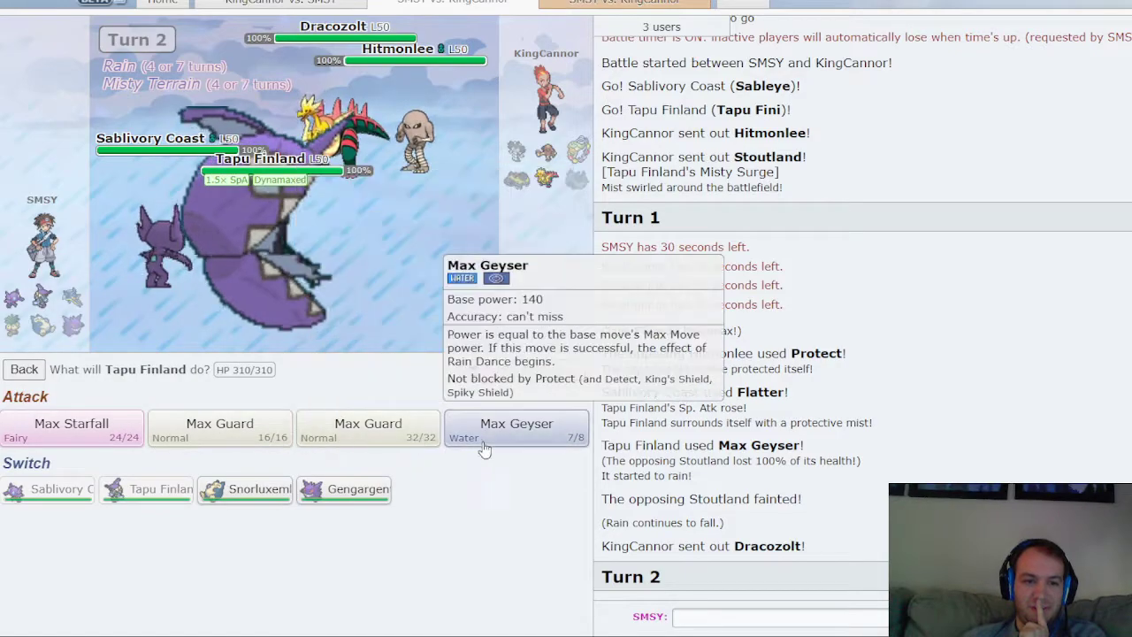
Have Tapu Finland use Max Geyser on Hitmonlee again, dropping it to 20%.
{"action": "left_click", "coordinate": [516, 429]}
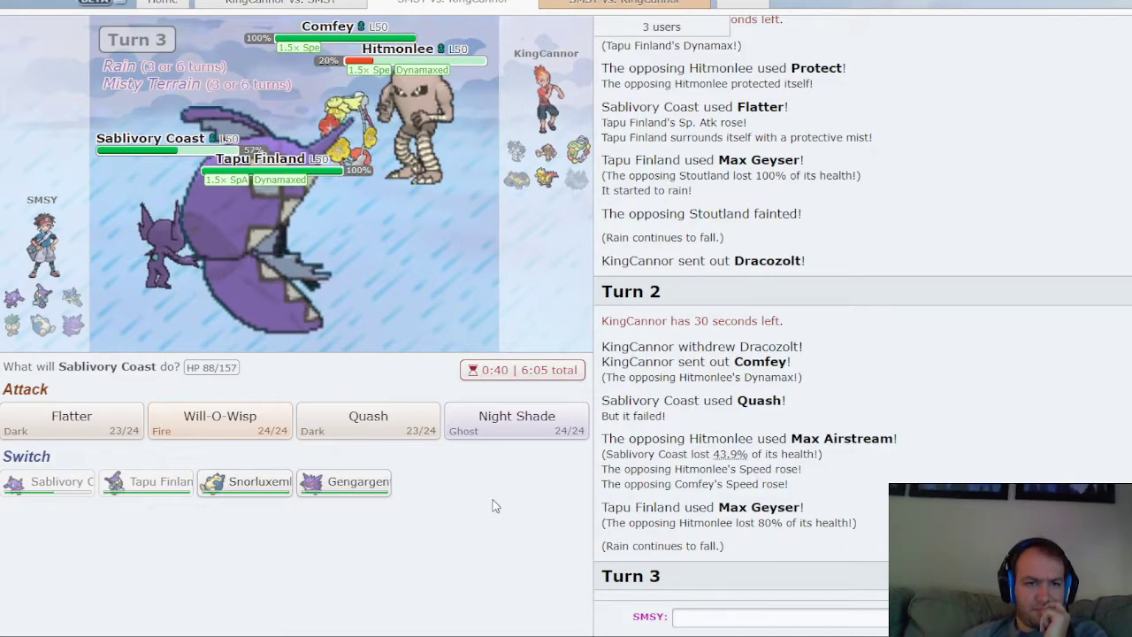
{"action": "mouse_move", "coordinate": [71, 422]}
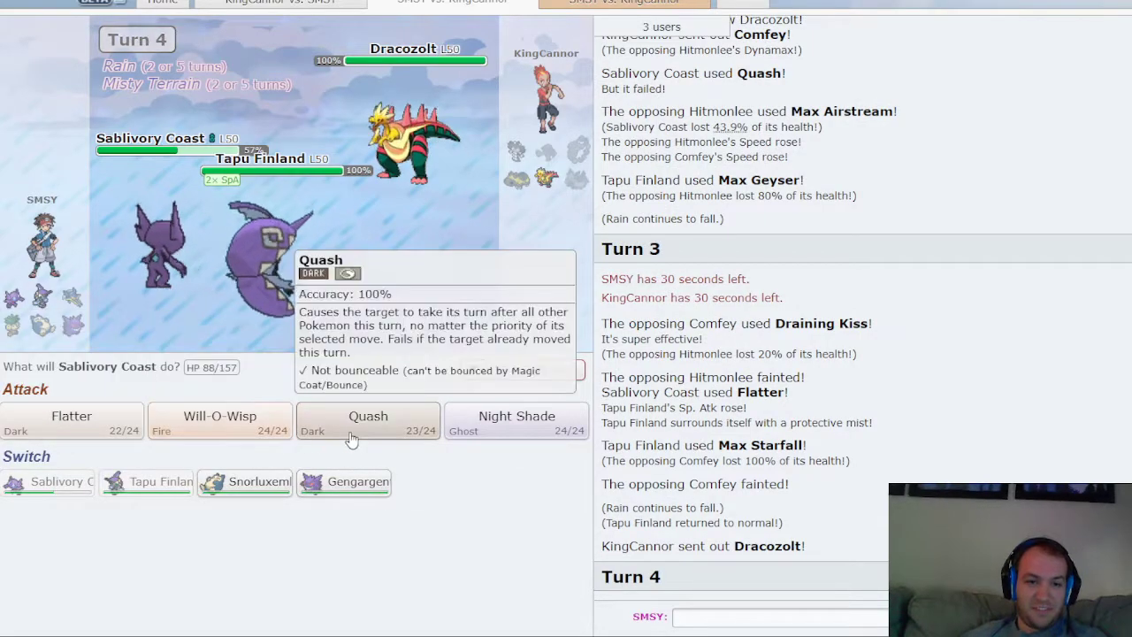
{"action": "mouse_move", "coordinate": [375, 435]}
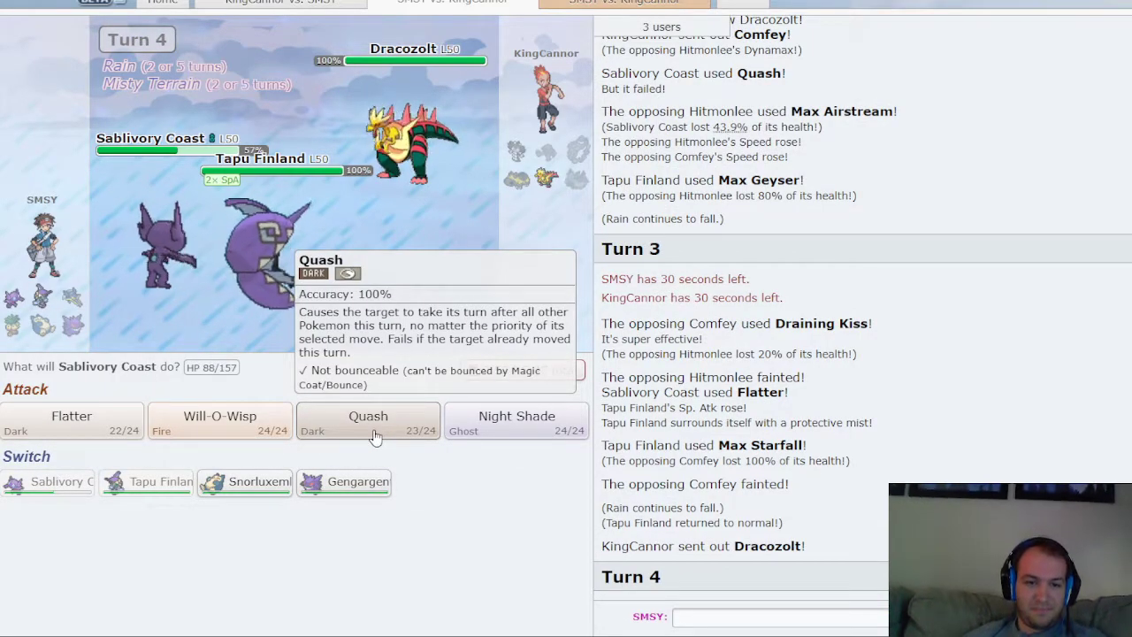